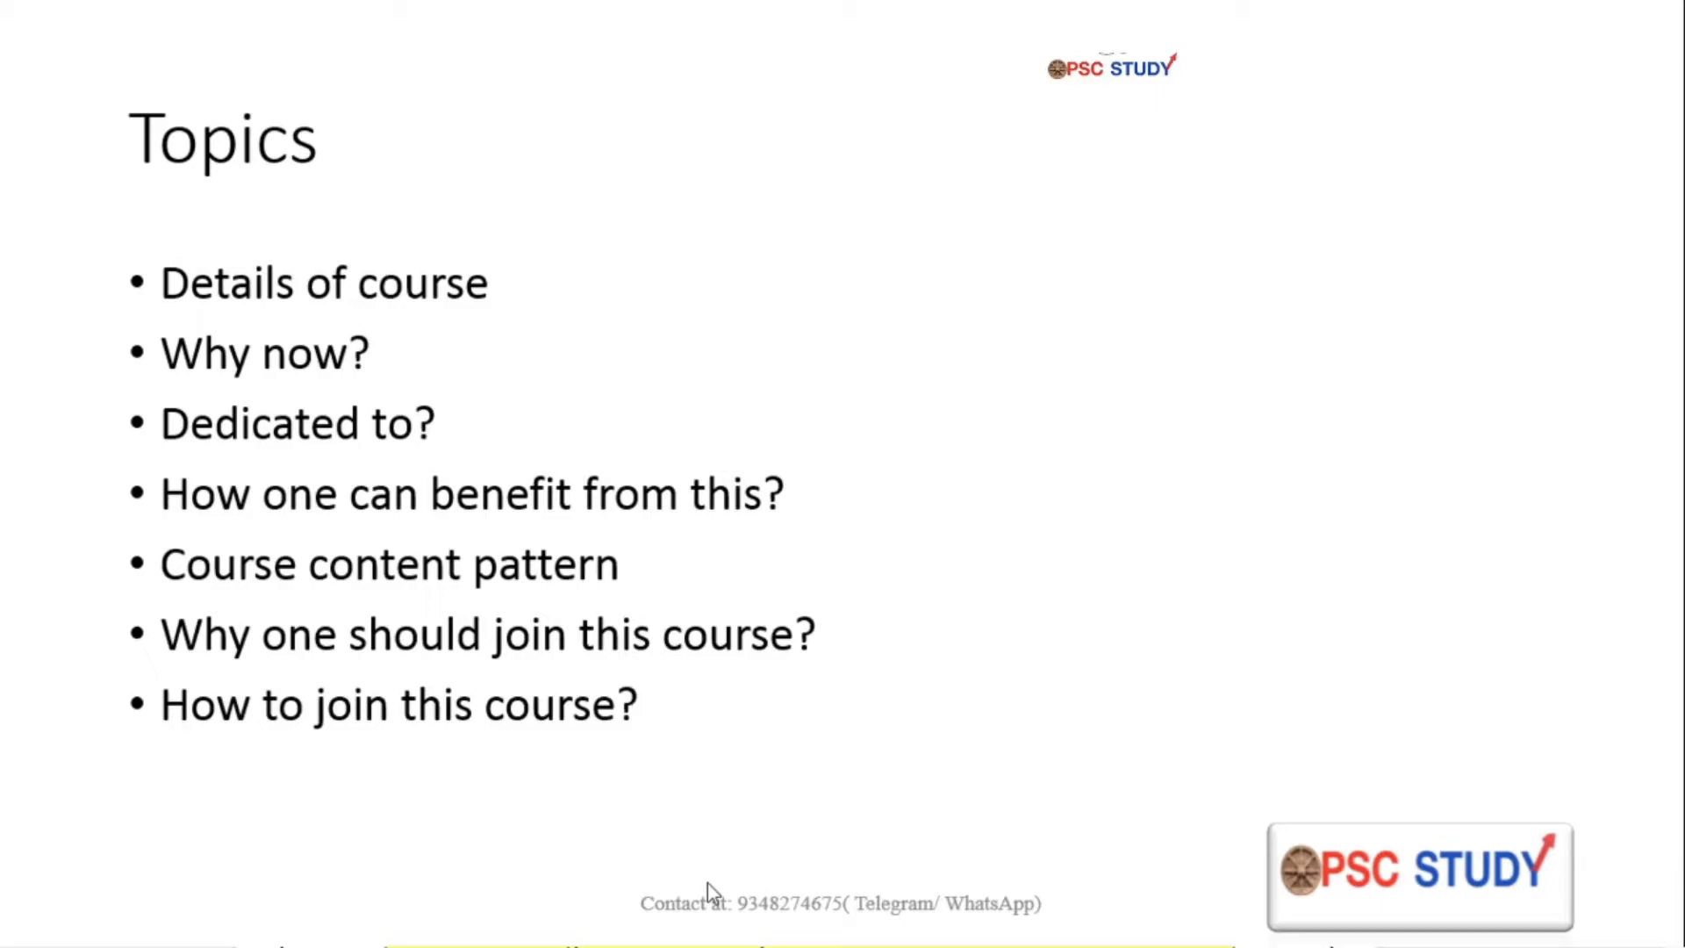
mouse_move(662, 844)
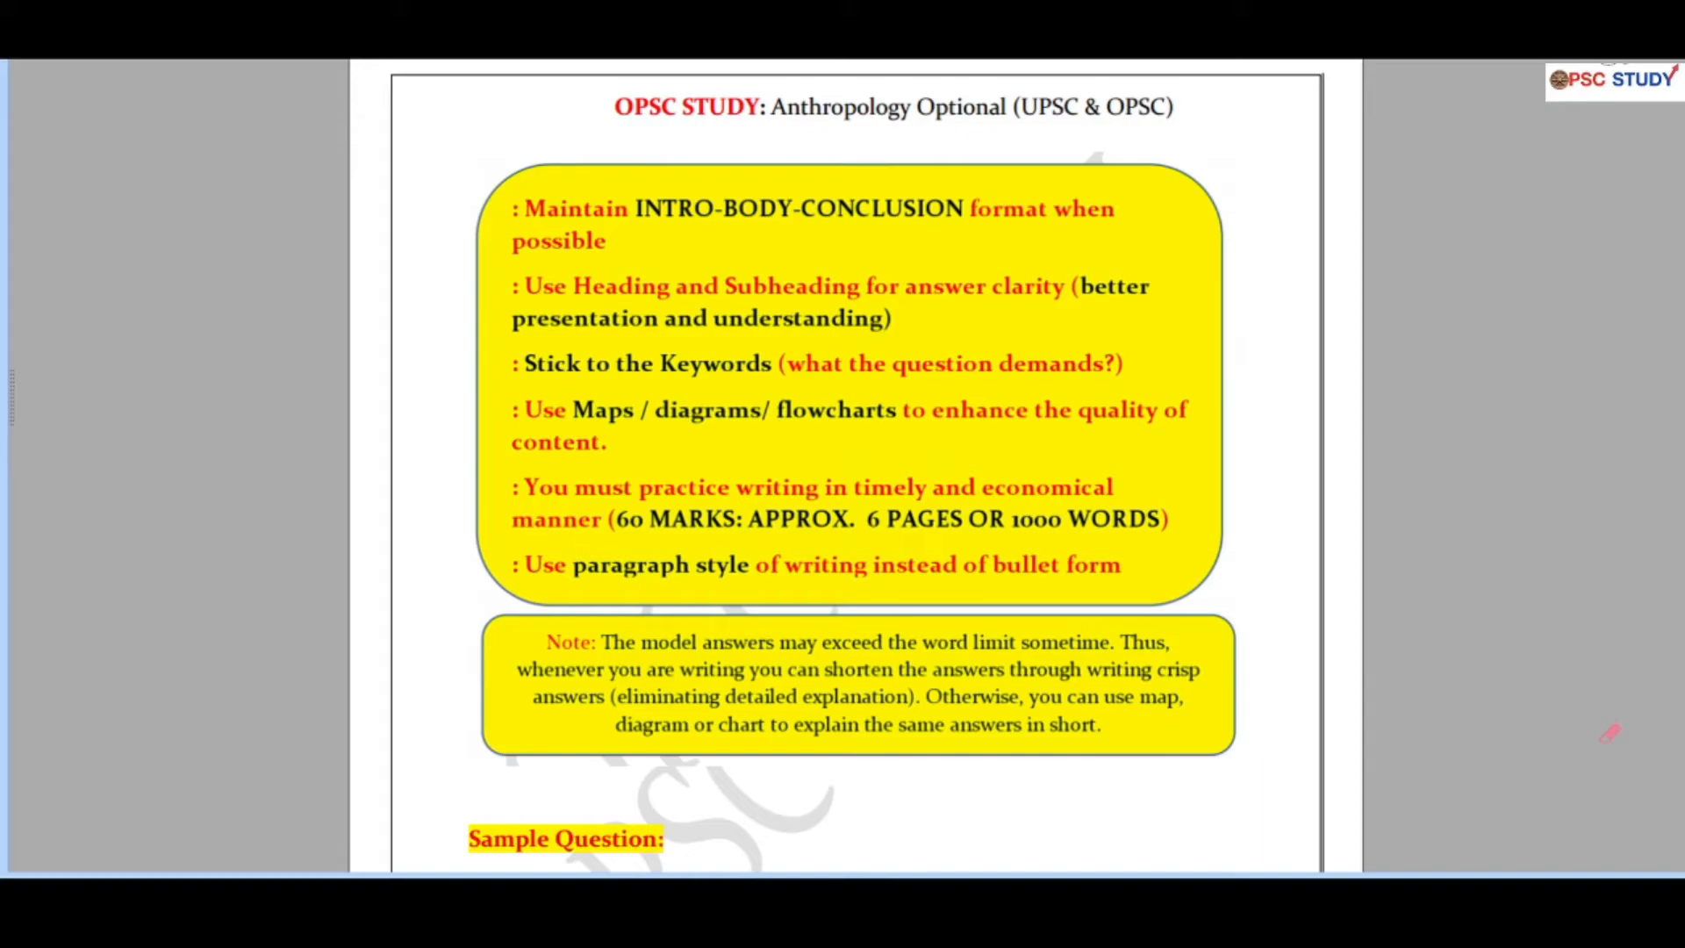
scroll("down", 3)
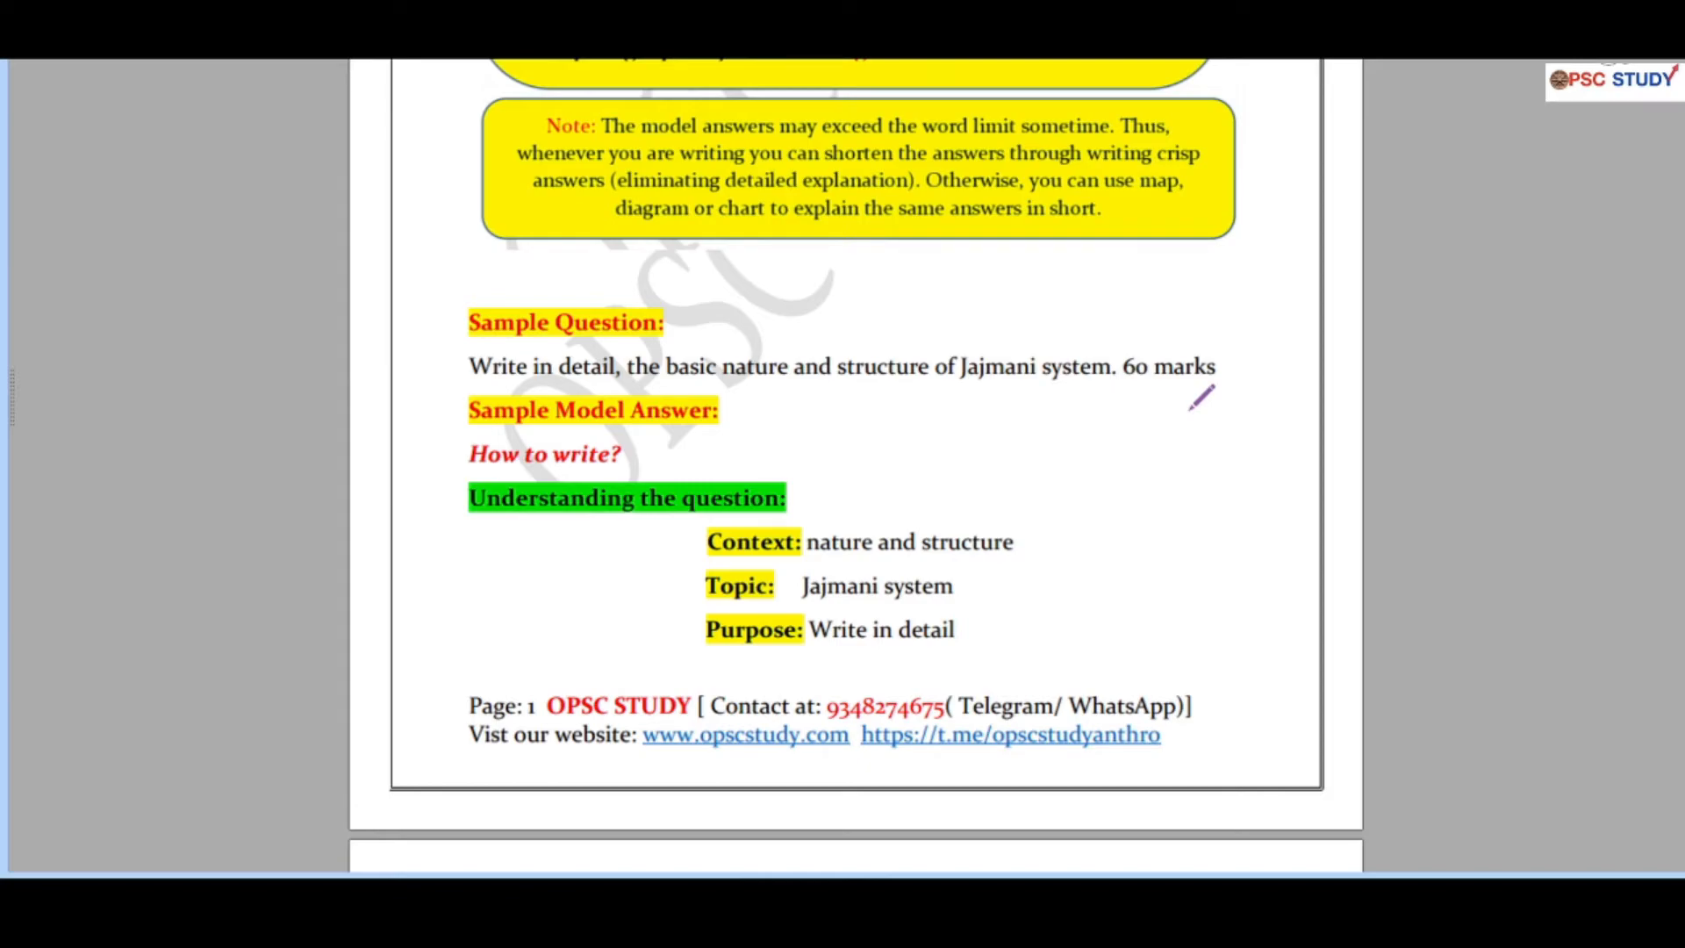
mouse_move(1116, 435)
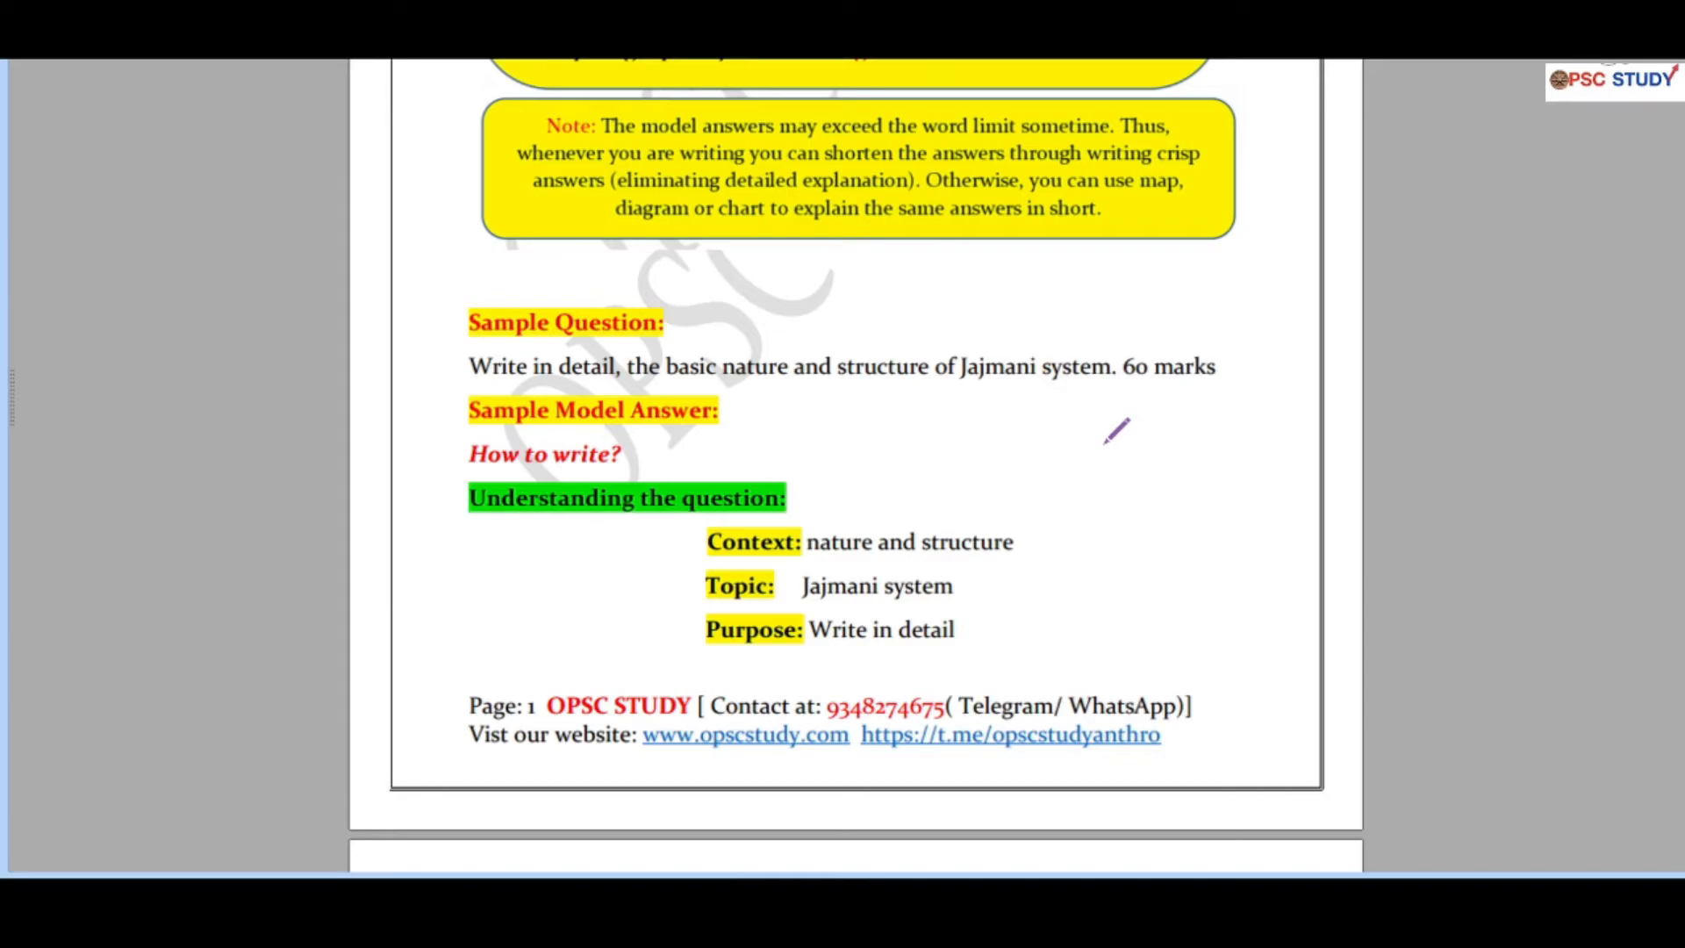
mouse_move(1027, 450)
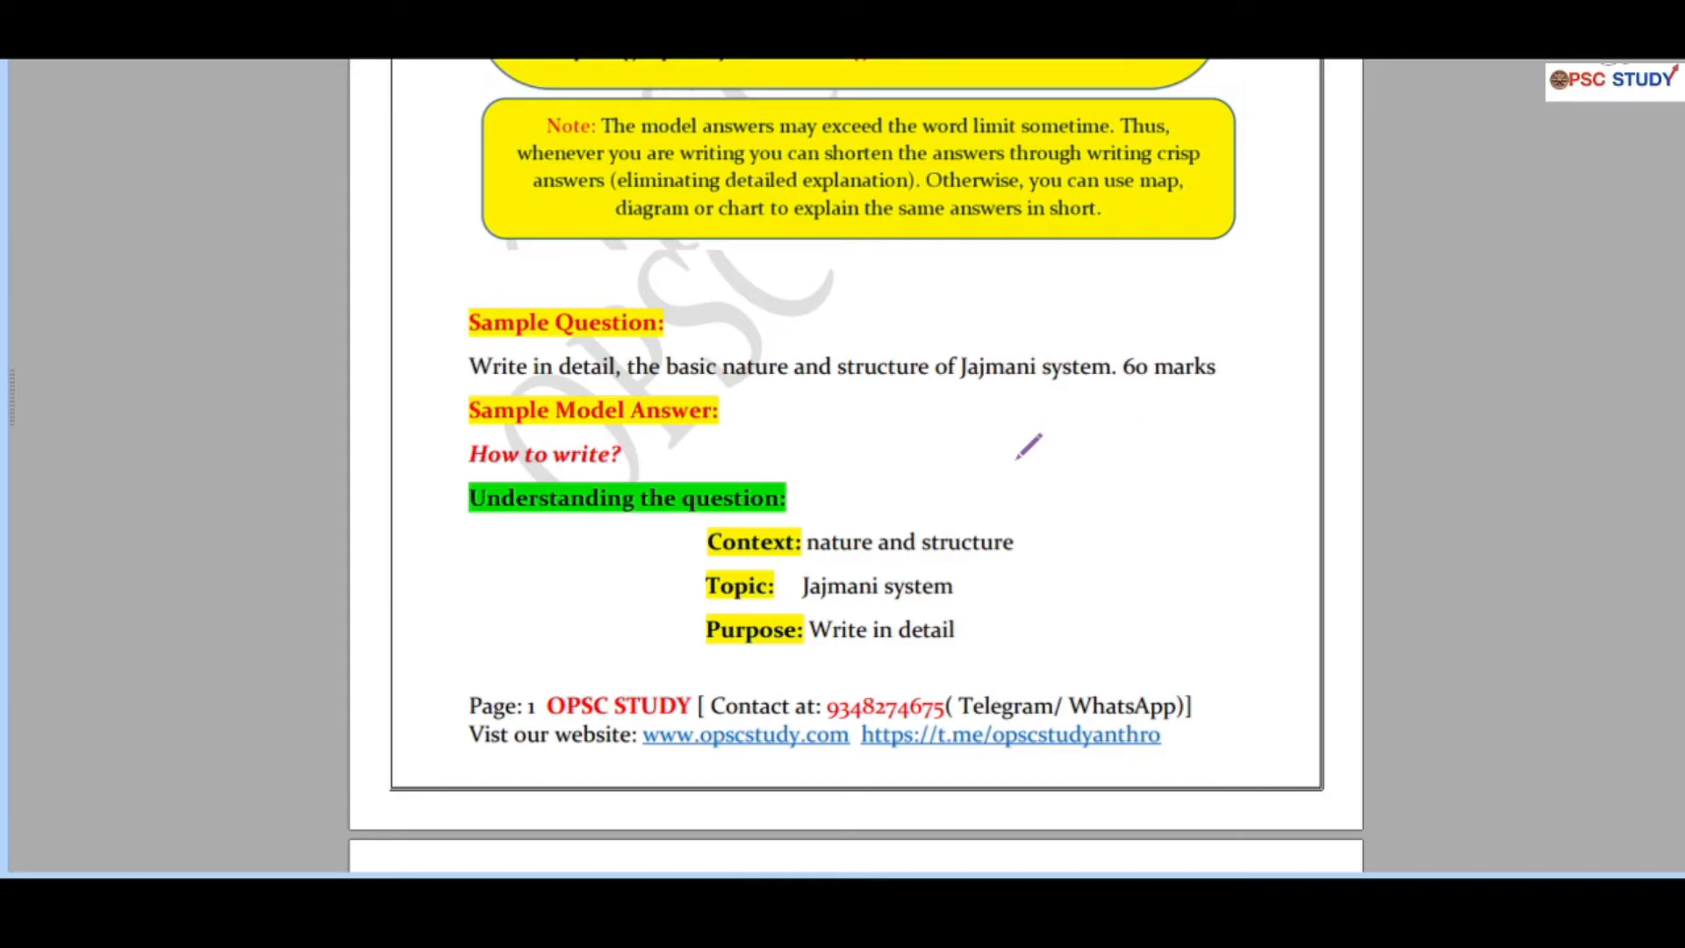
mouse_move(988, 623)
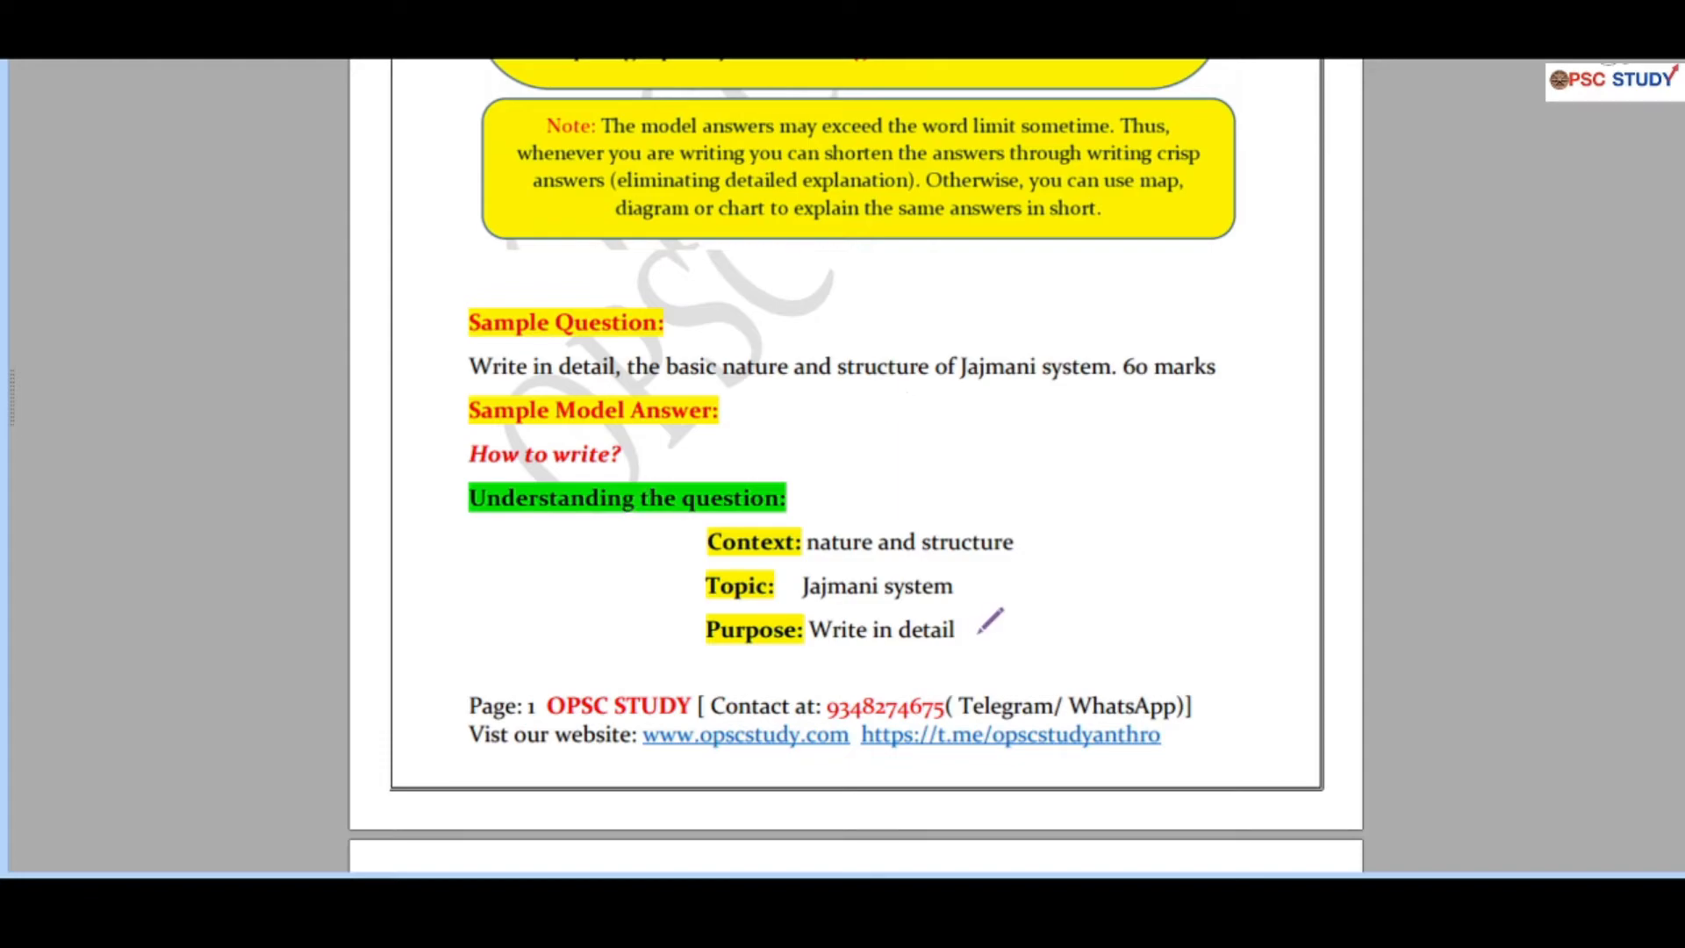
mouse_move(941, 558)
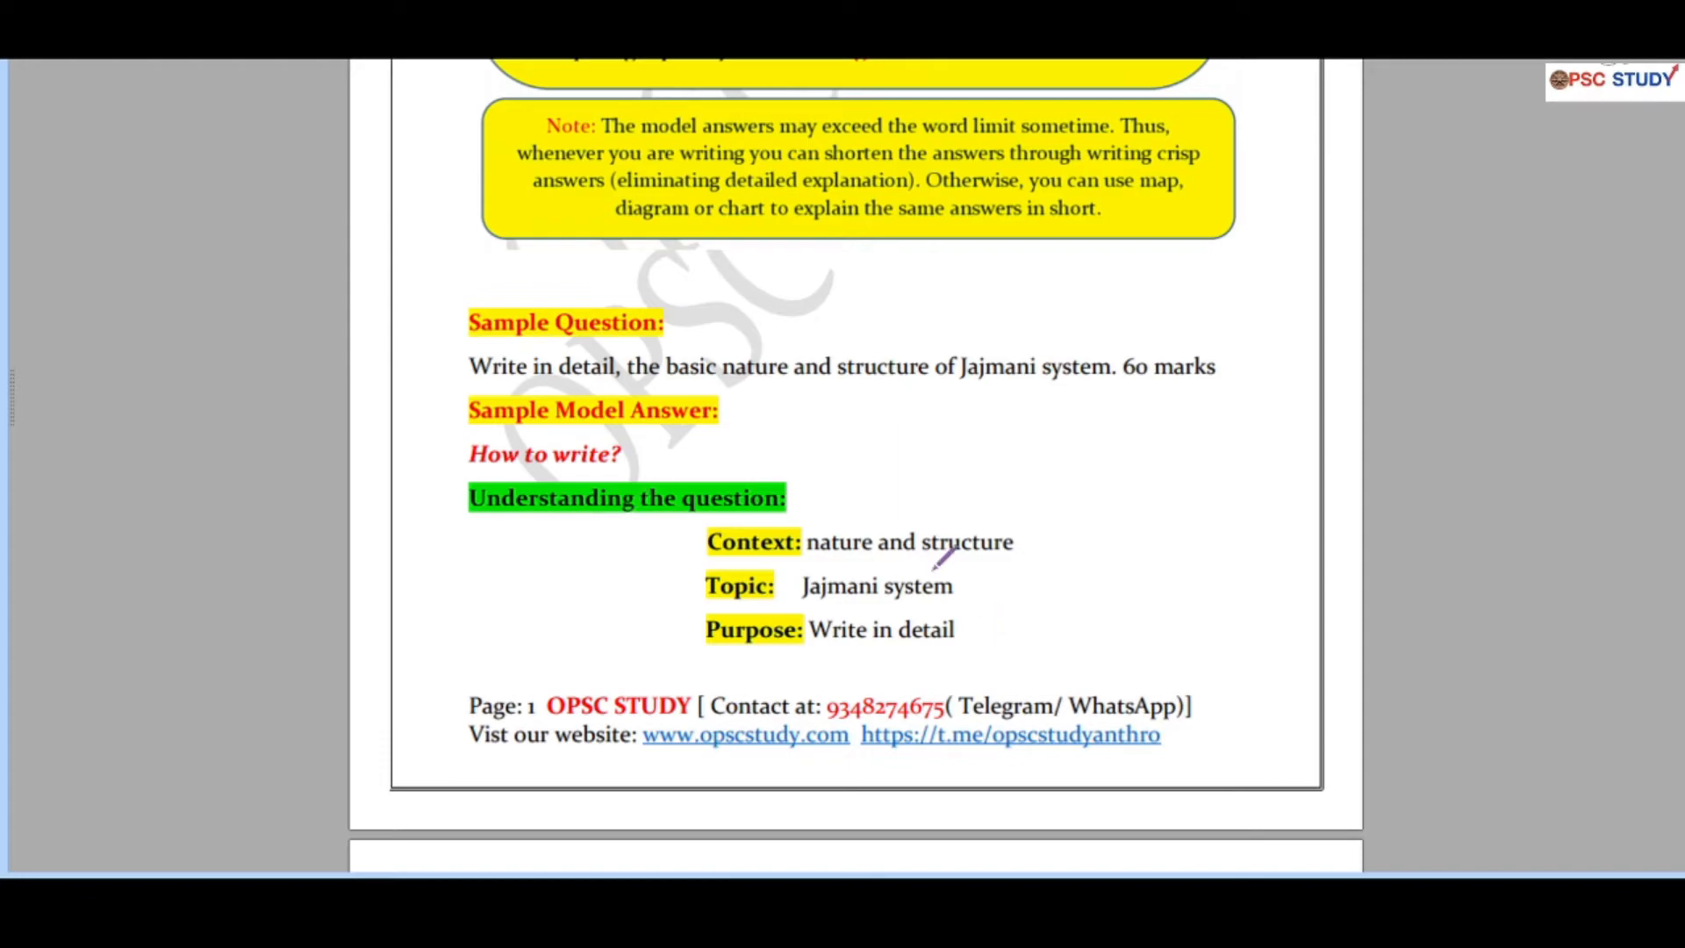
scroll("down", 3)
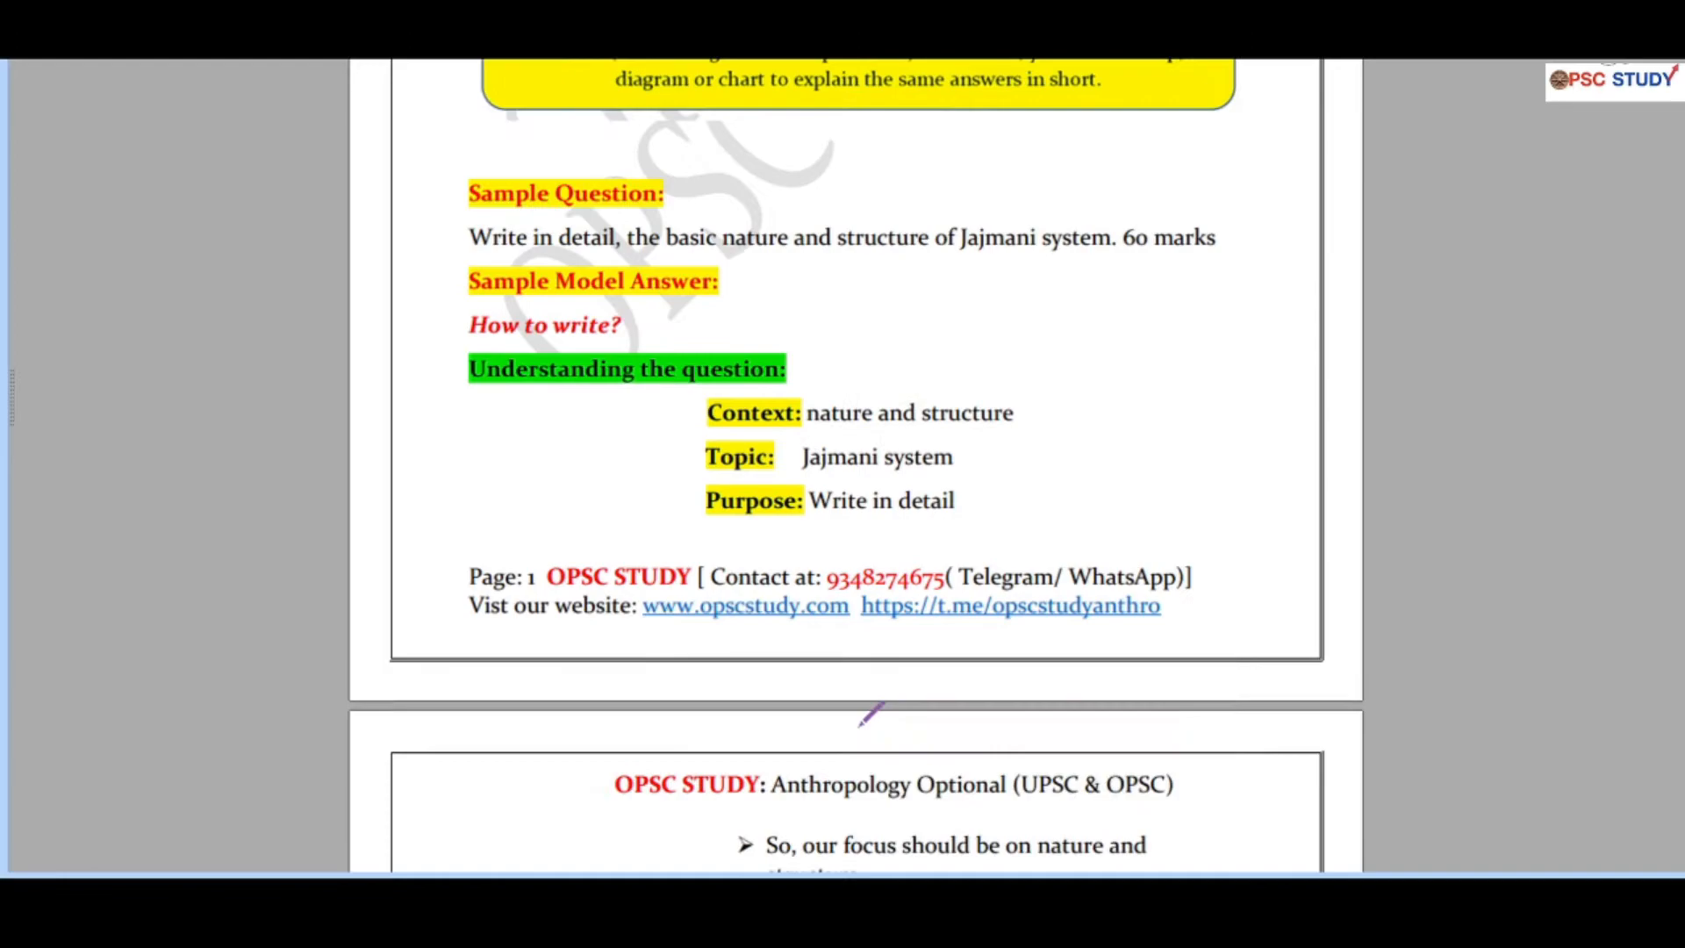
scroll("down", 3)
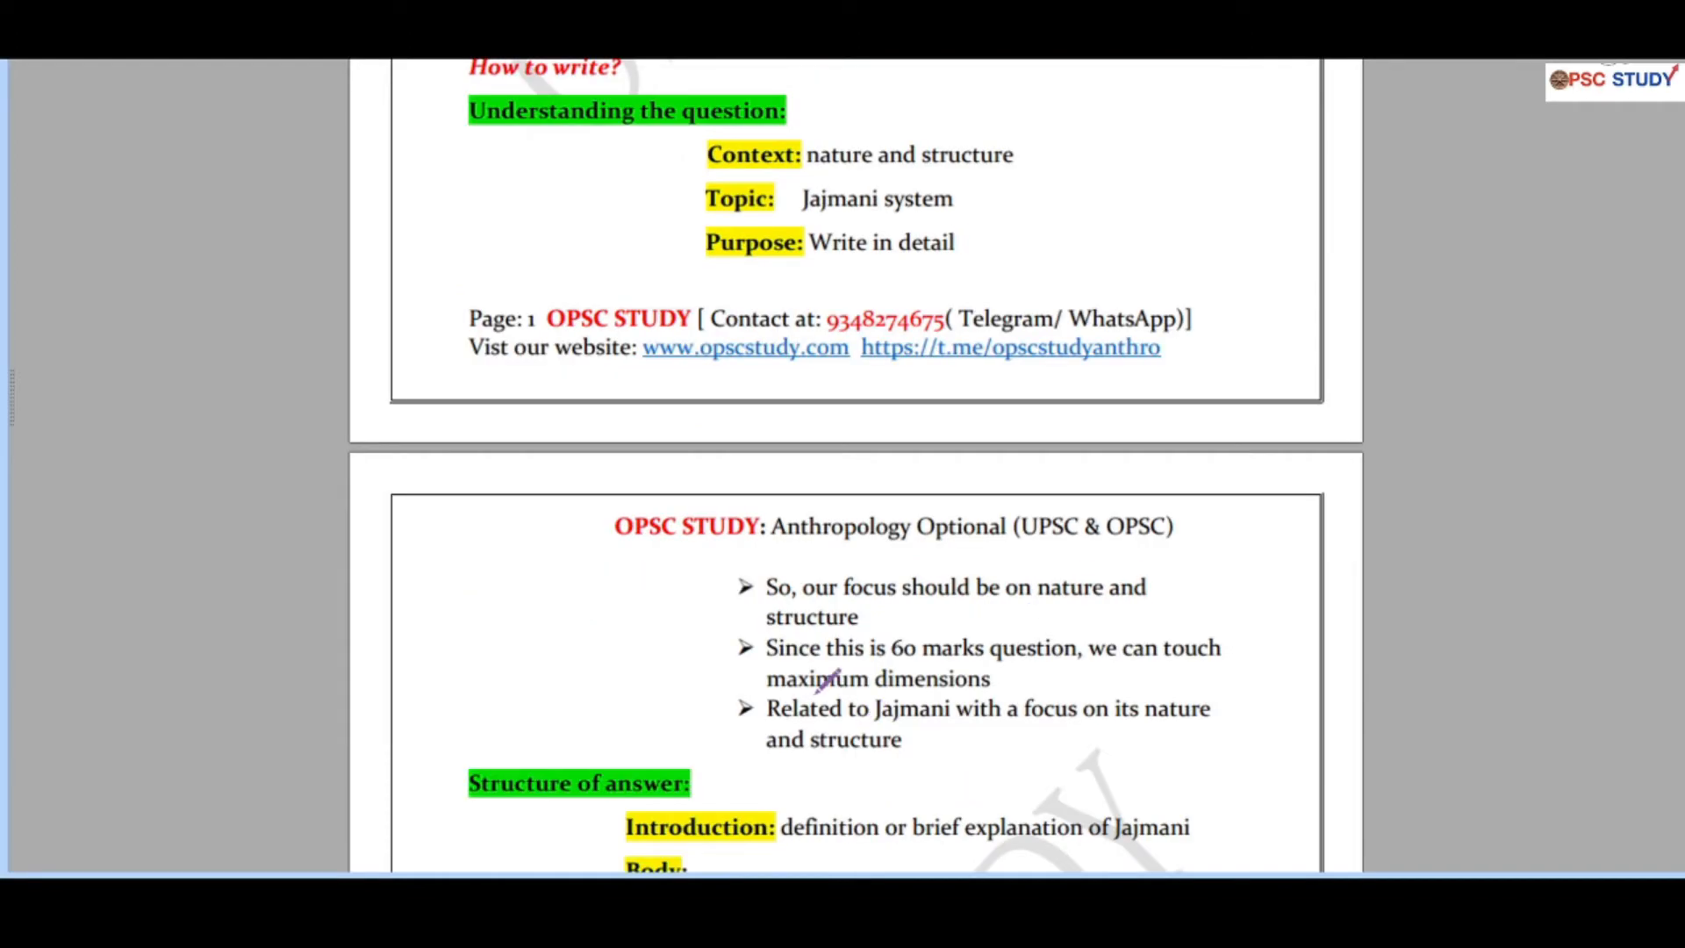
scroll("down", 3)
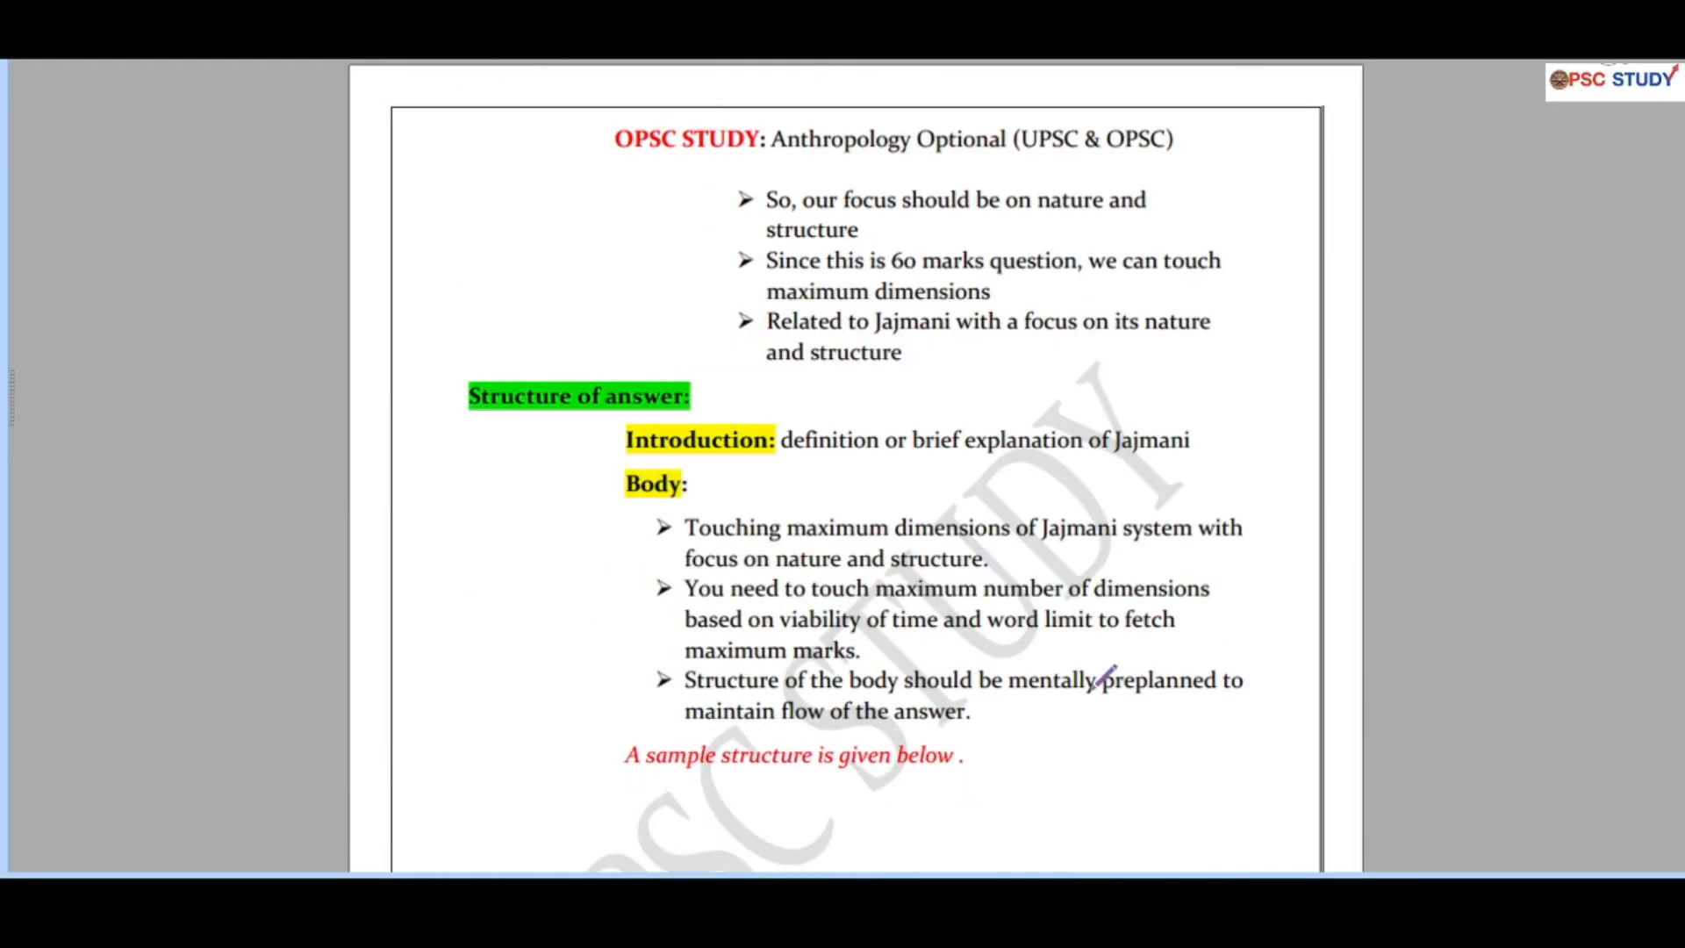
mouse_move(1032, 472)
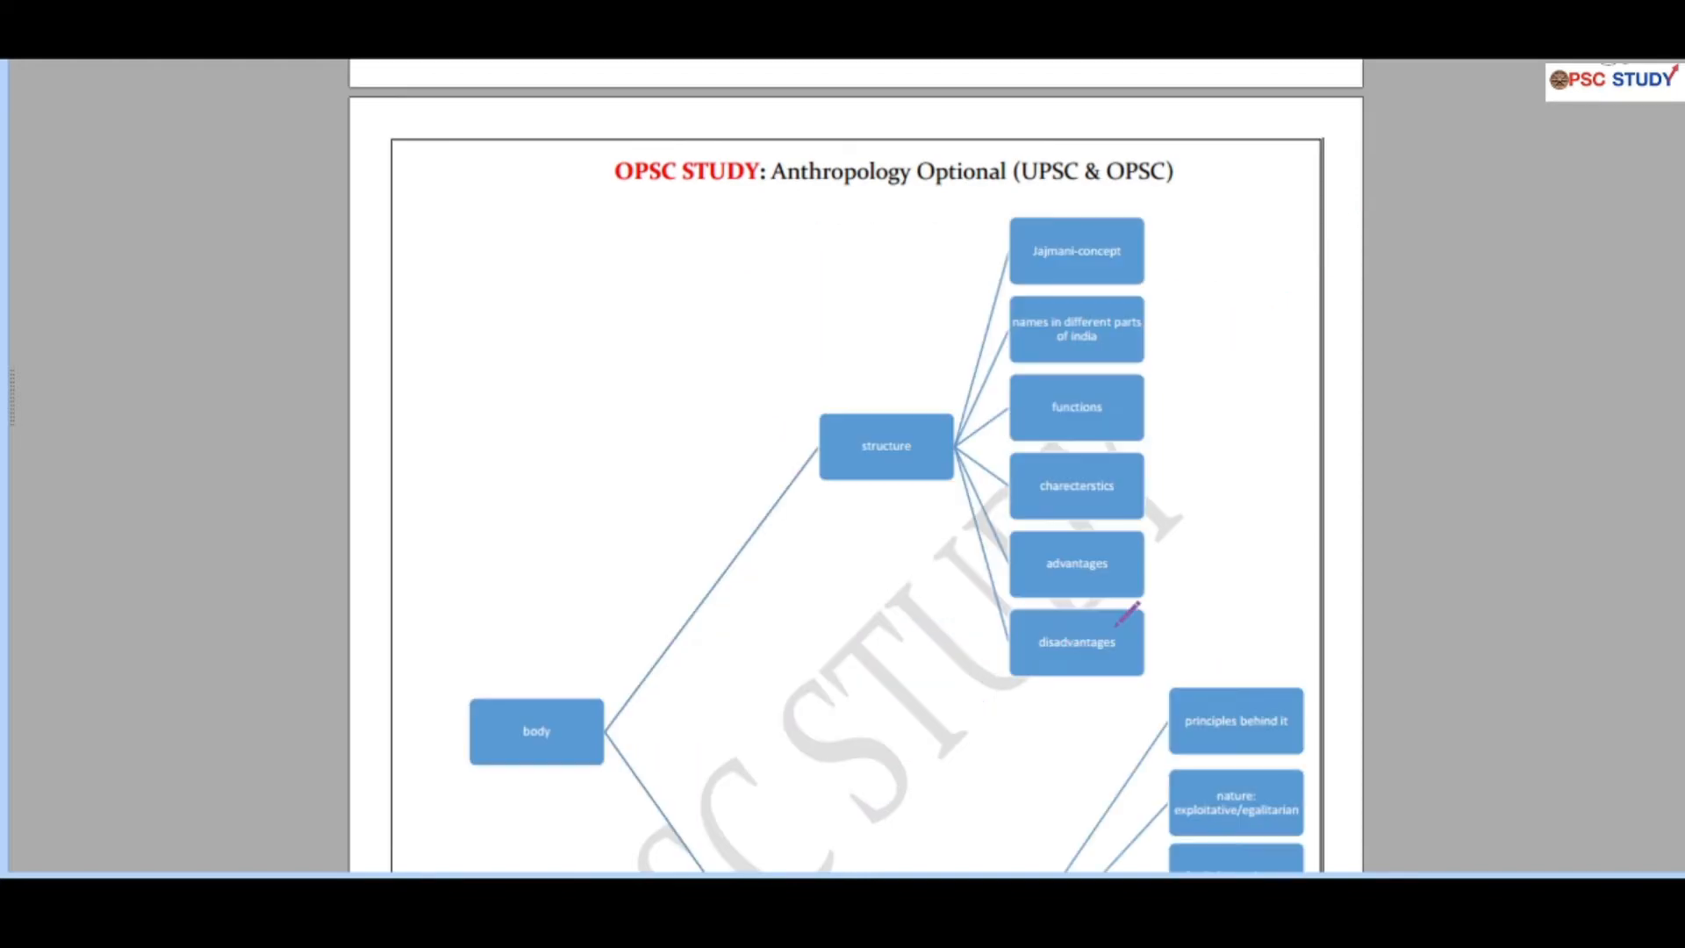
scroll("down", 3)
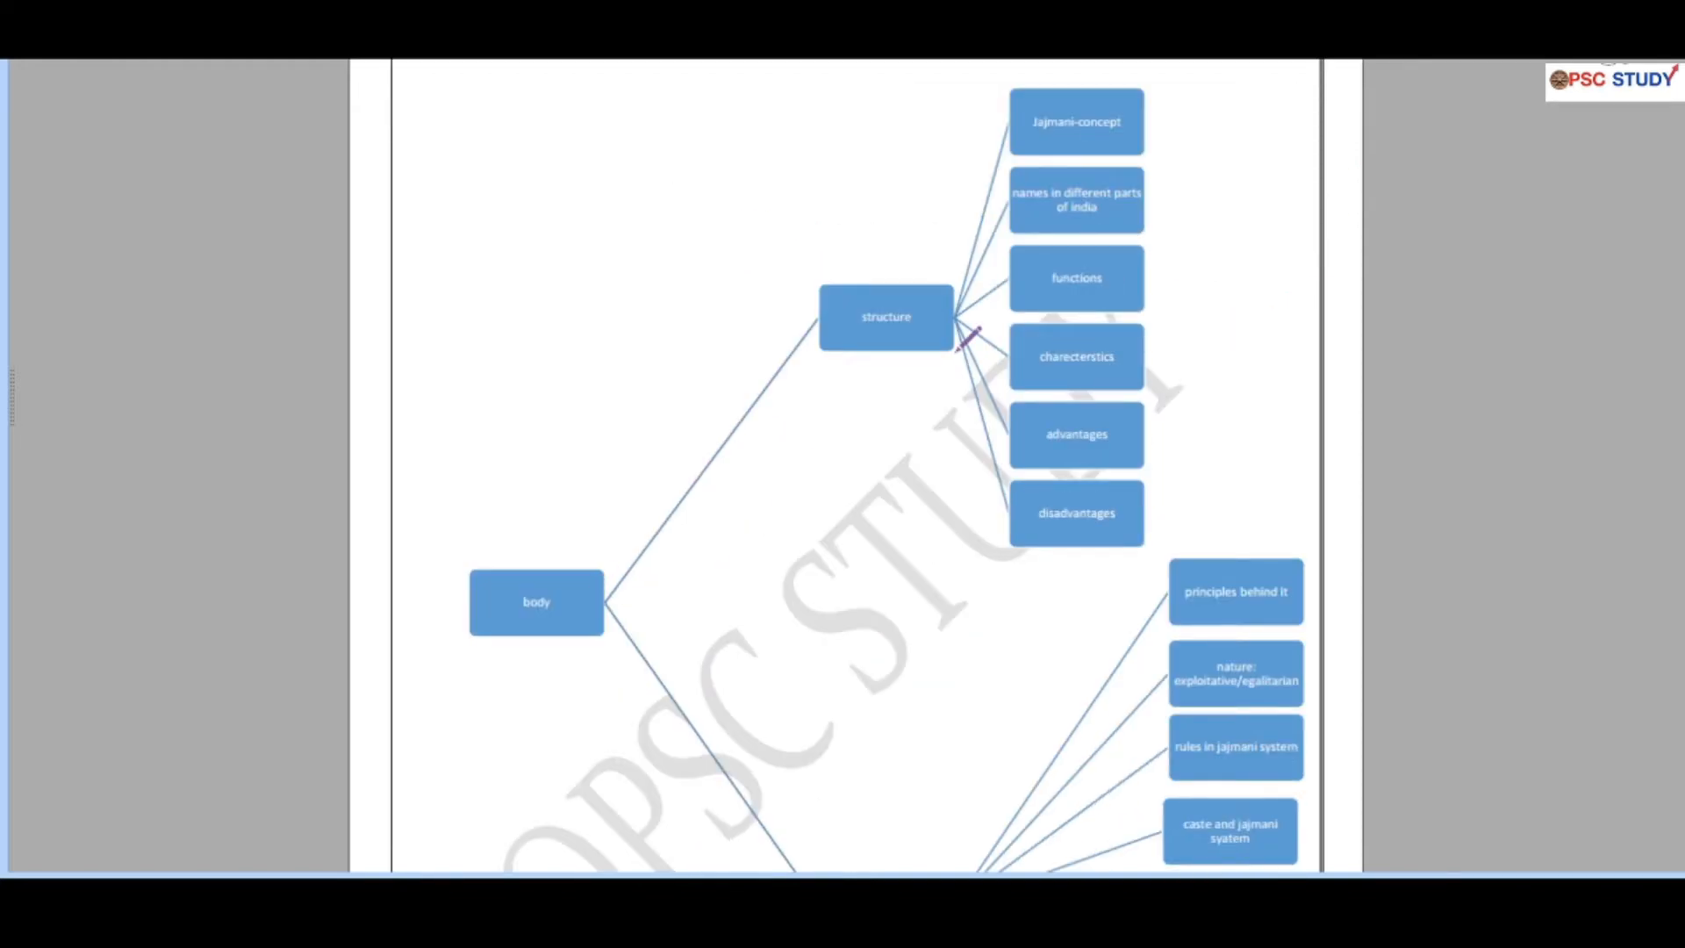
mouse_move(1267, 425)
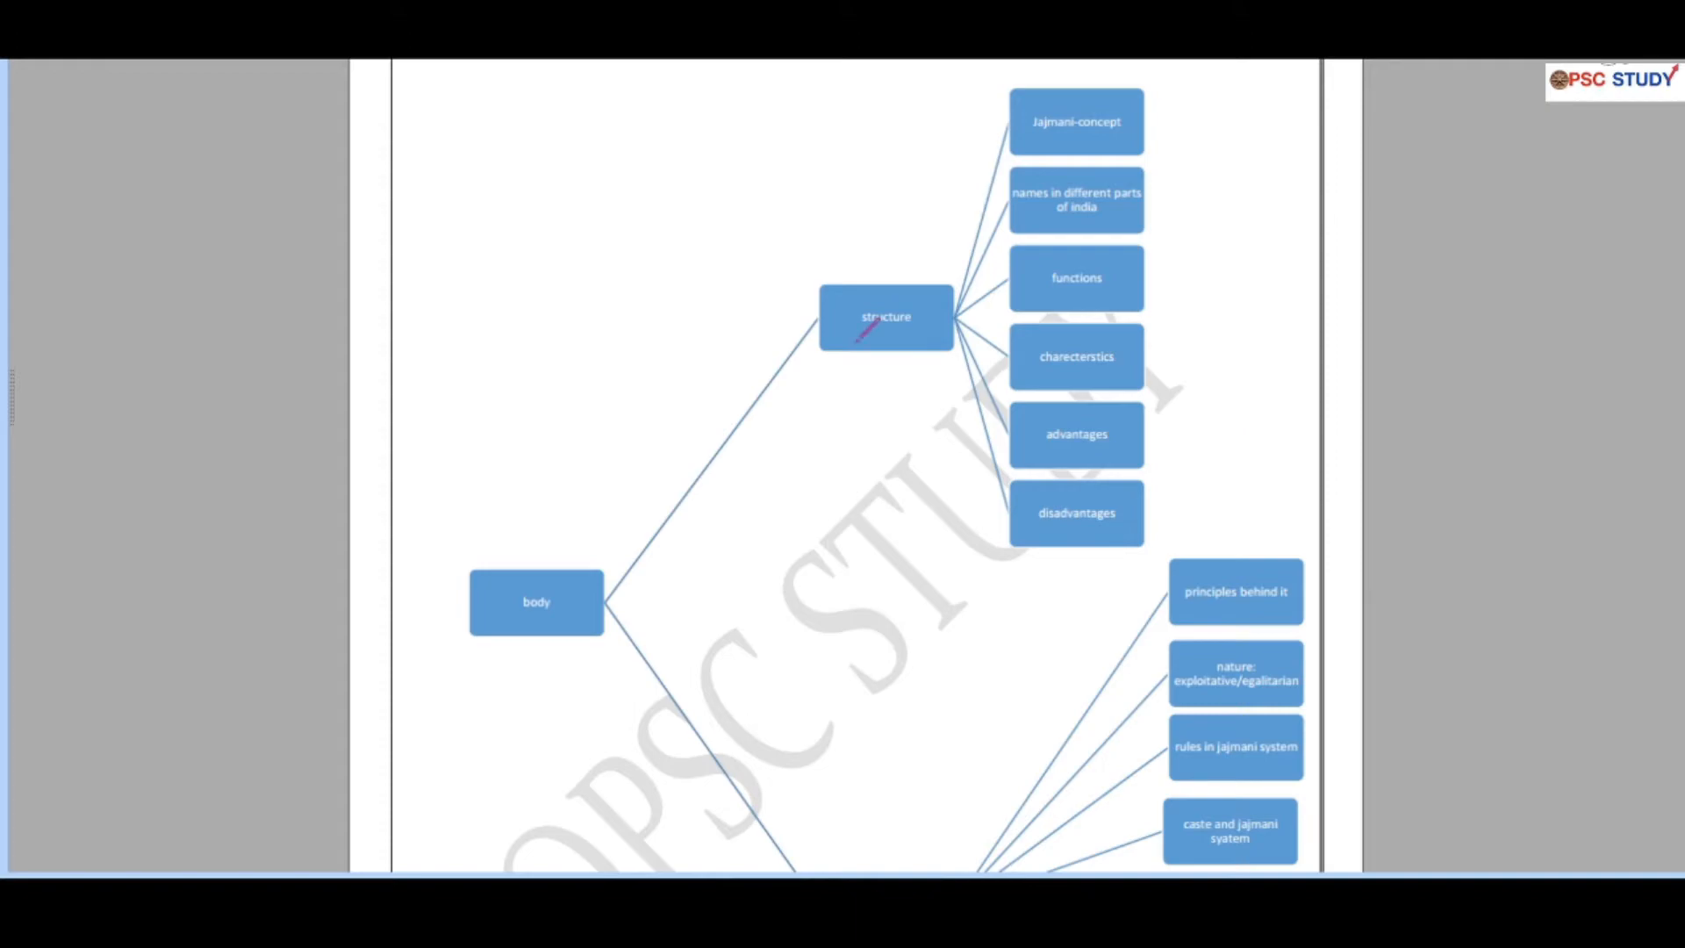
mouse_move(846, 497)
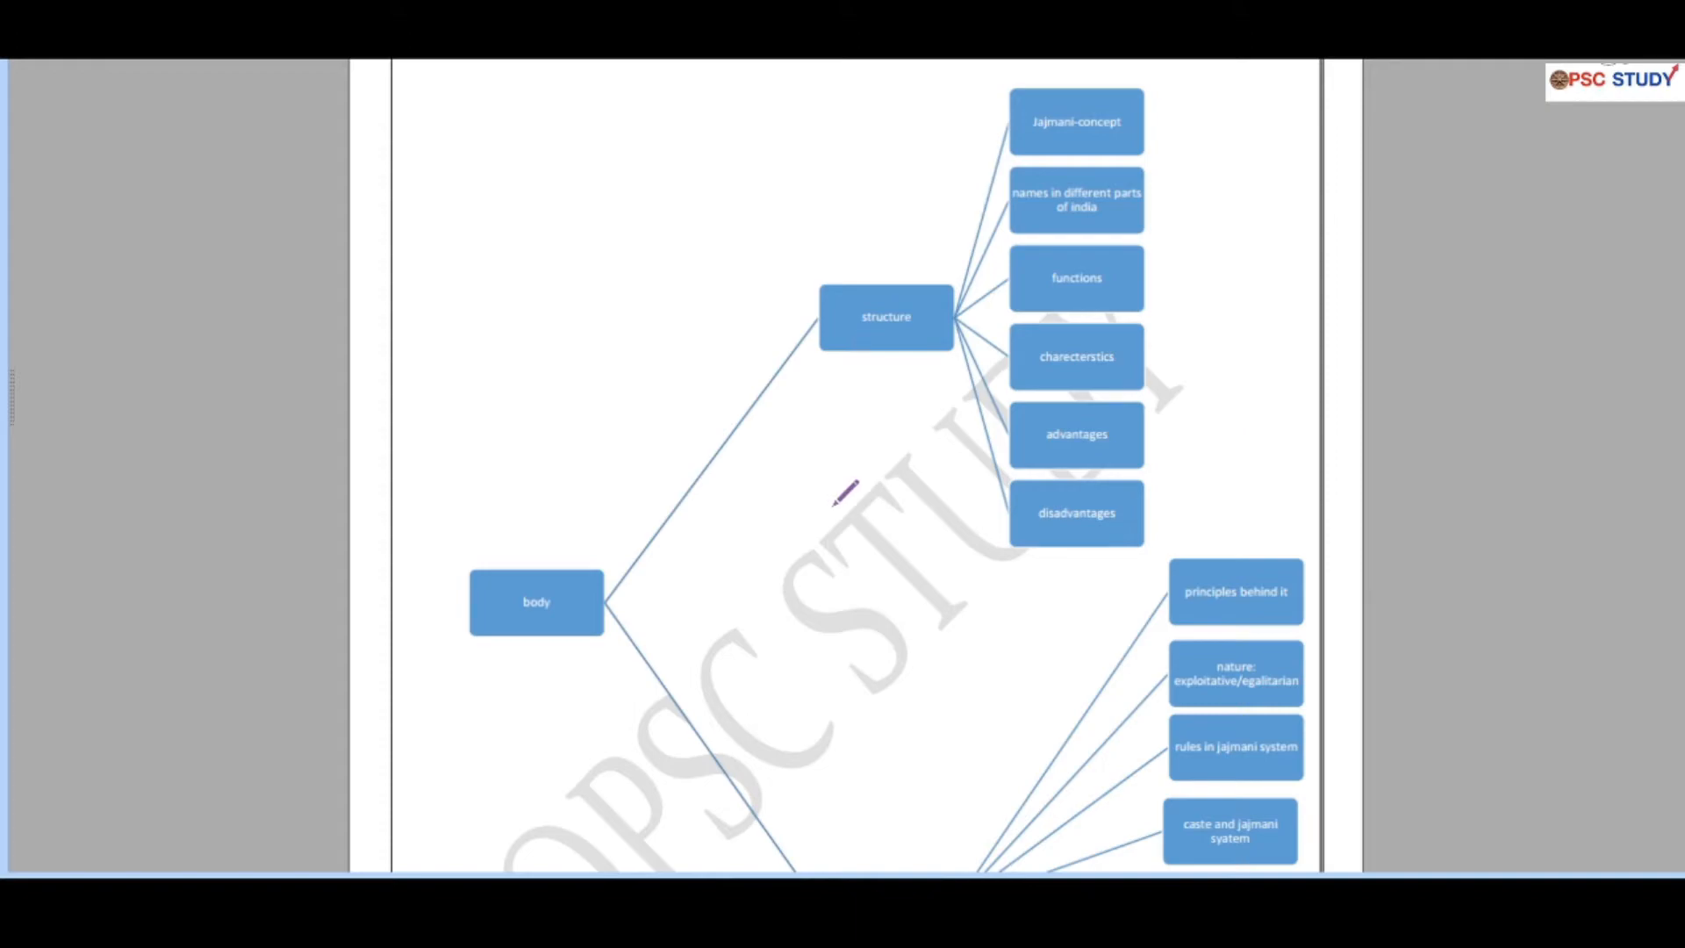
mouse_move(1069, 123)
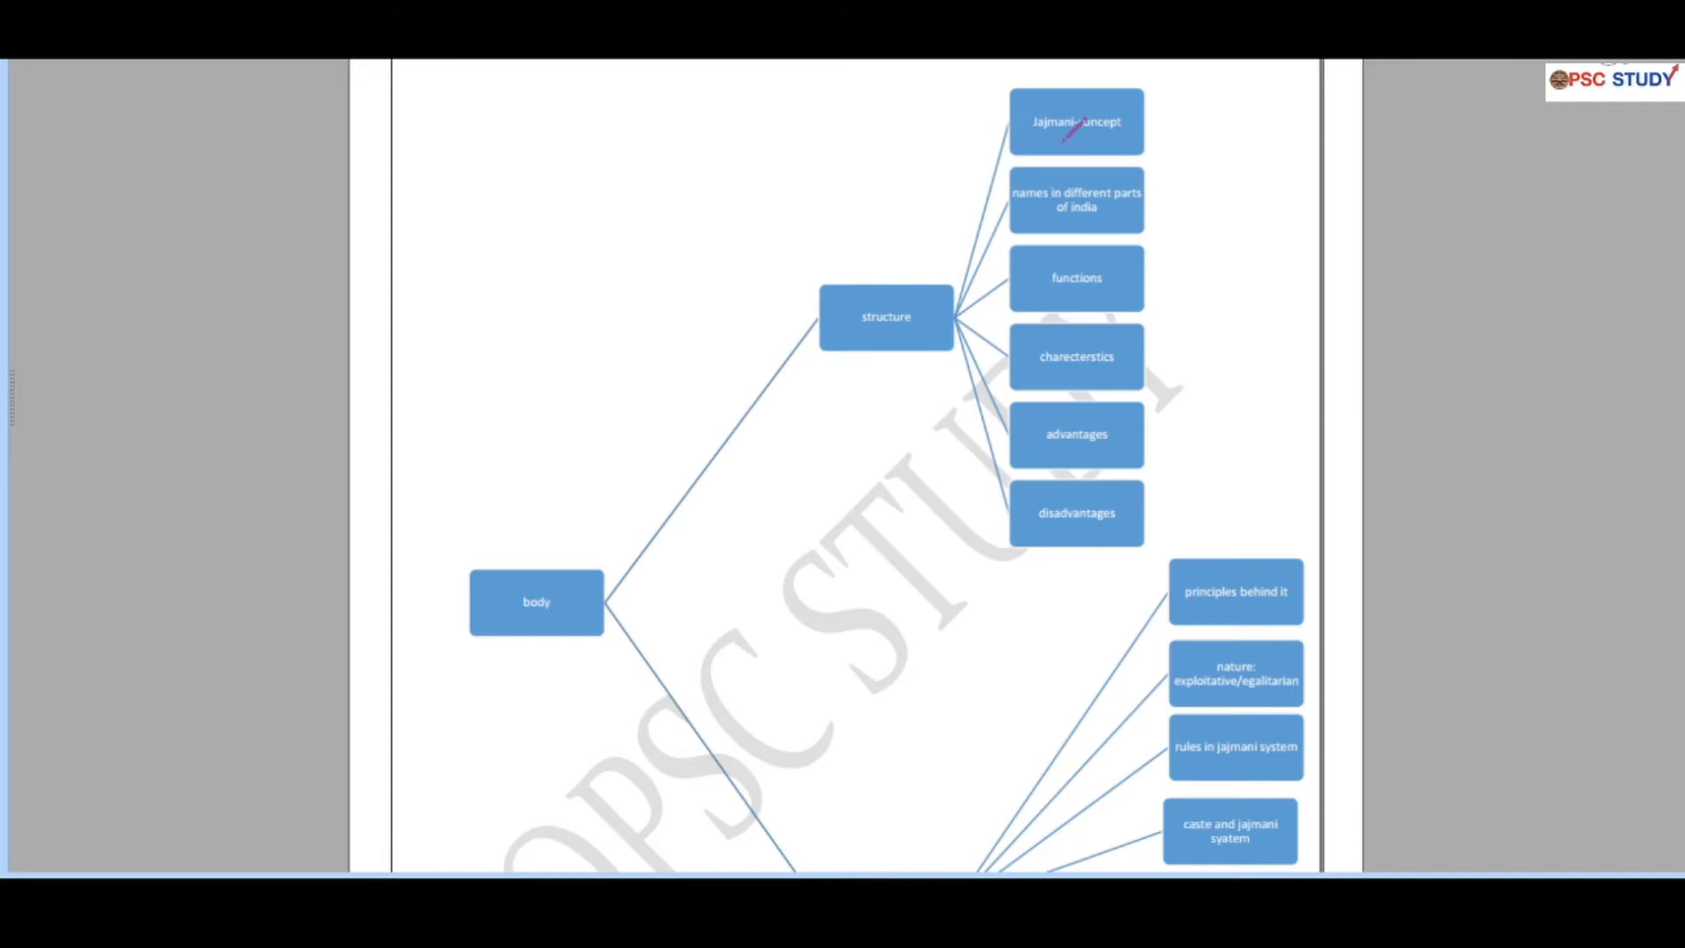
scroll("down", 3)
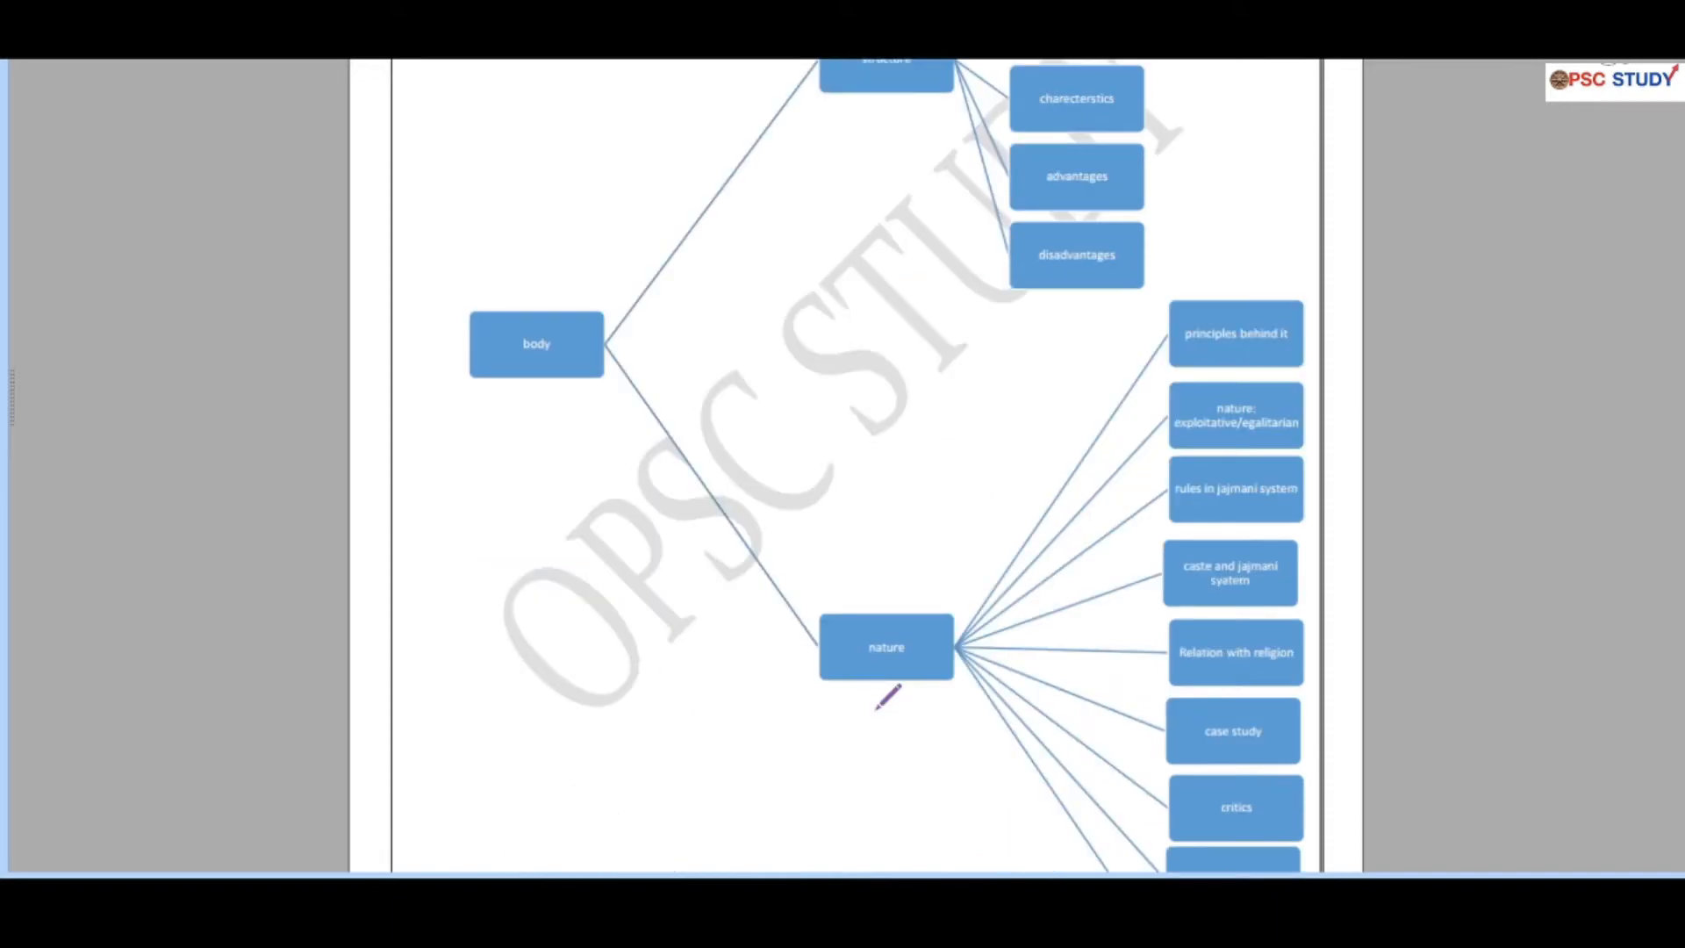
mouse_move(1231, 563)
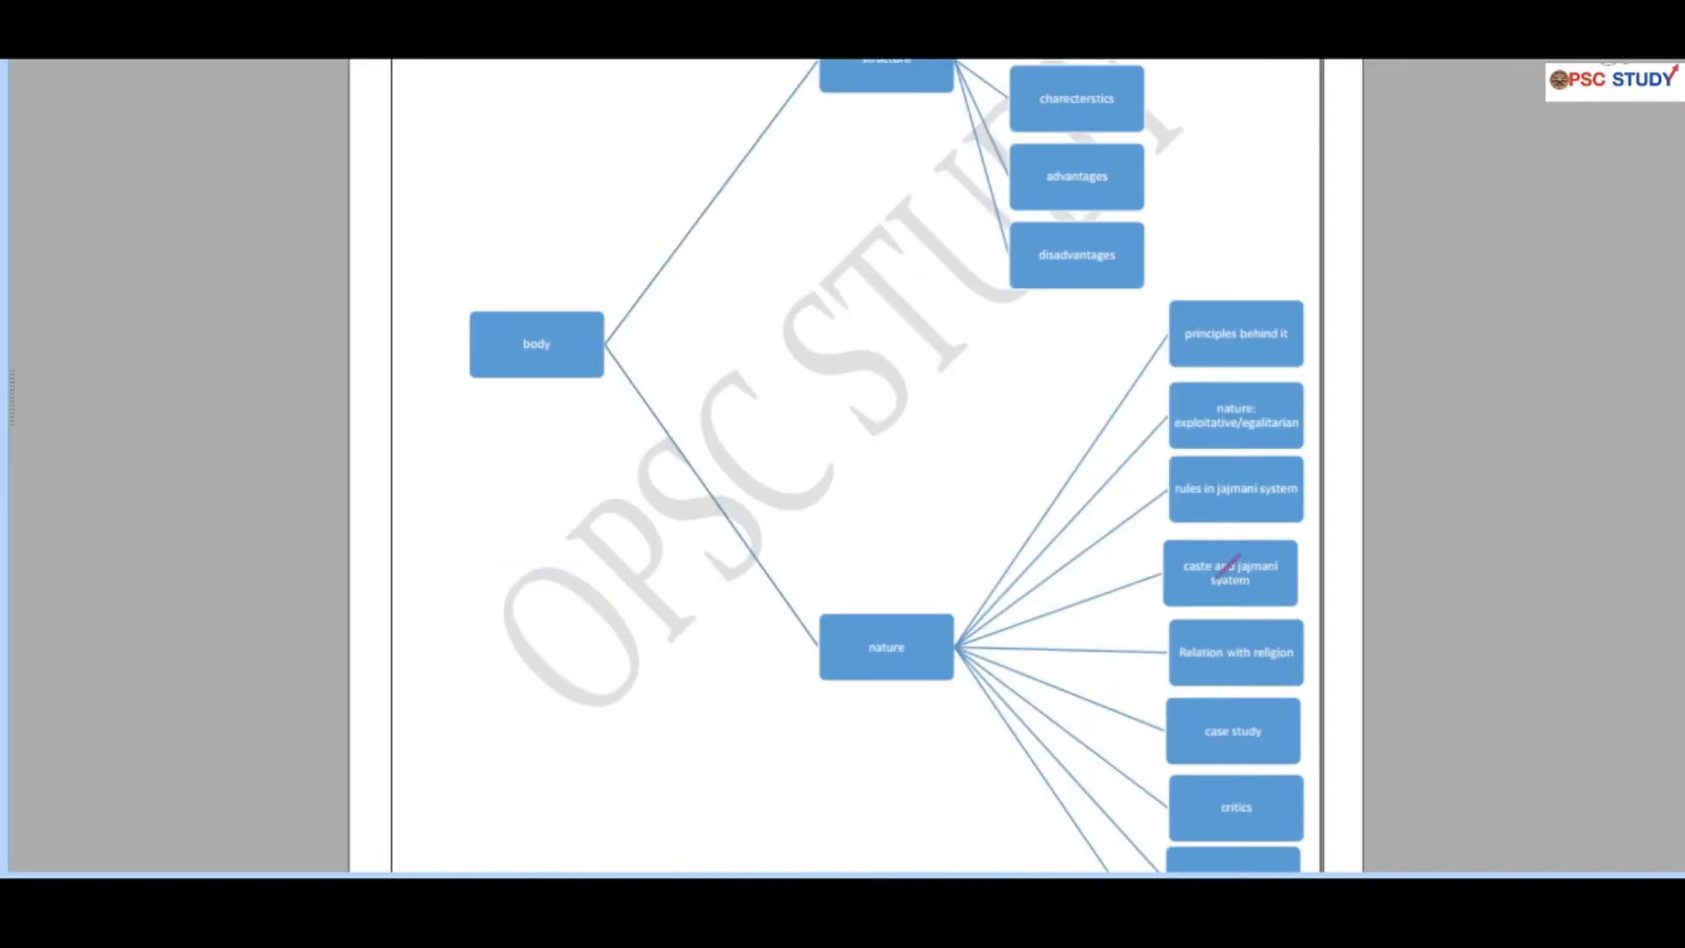
scroll("up", 3)
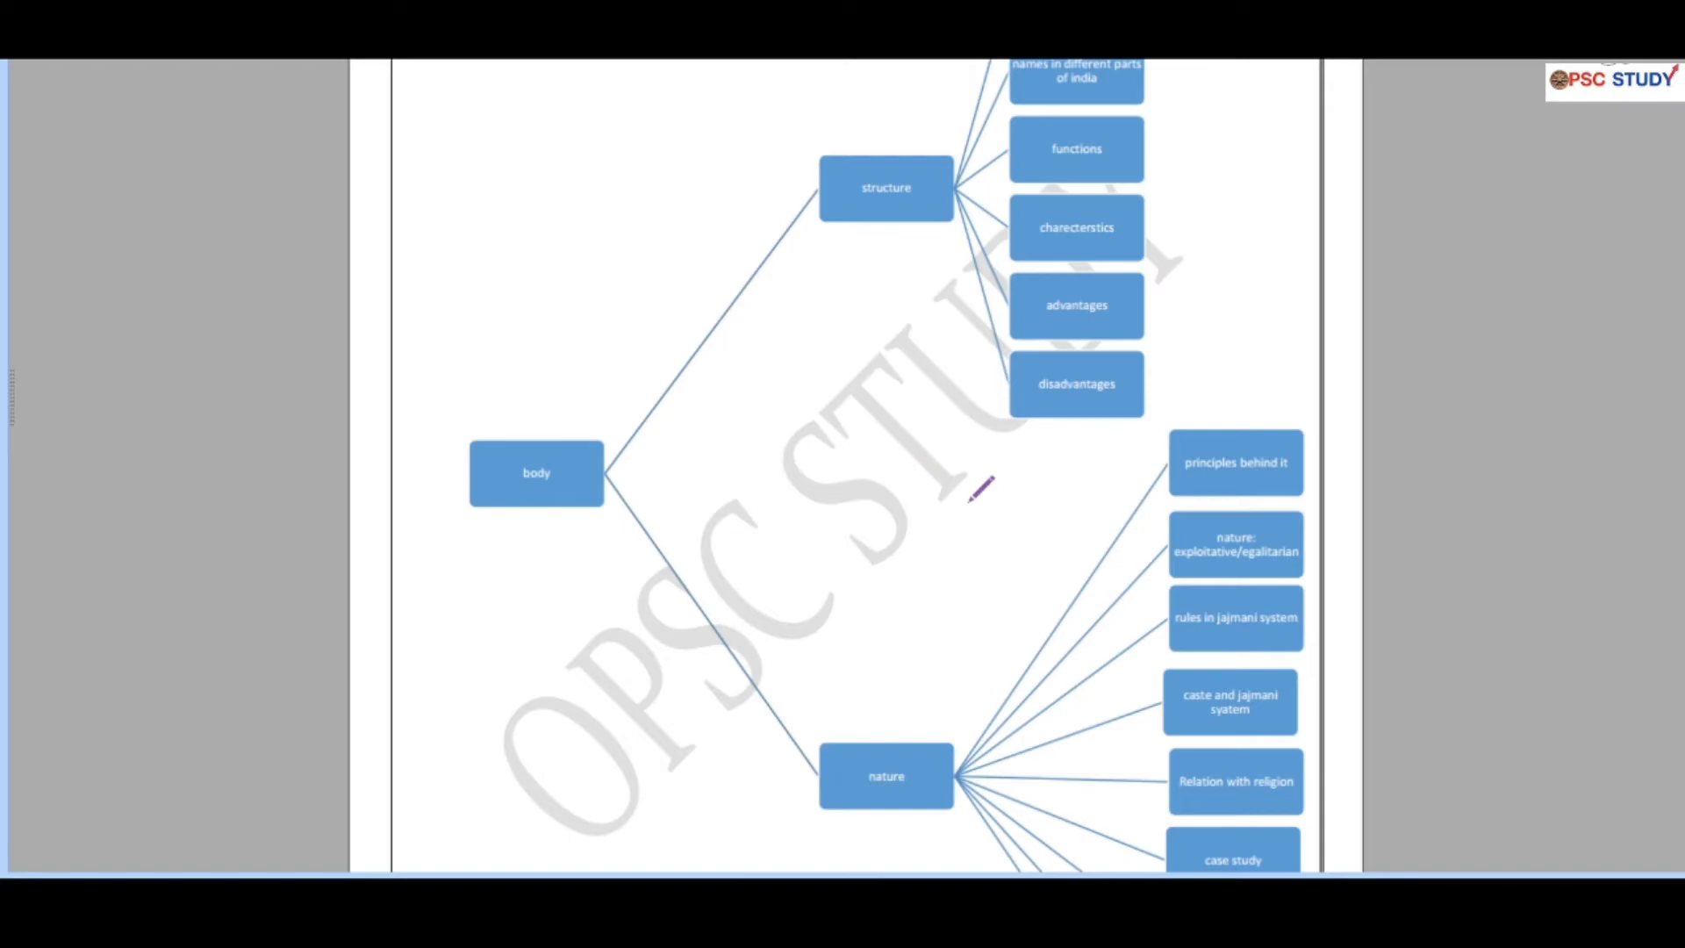
mouse_move(1064, 505)
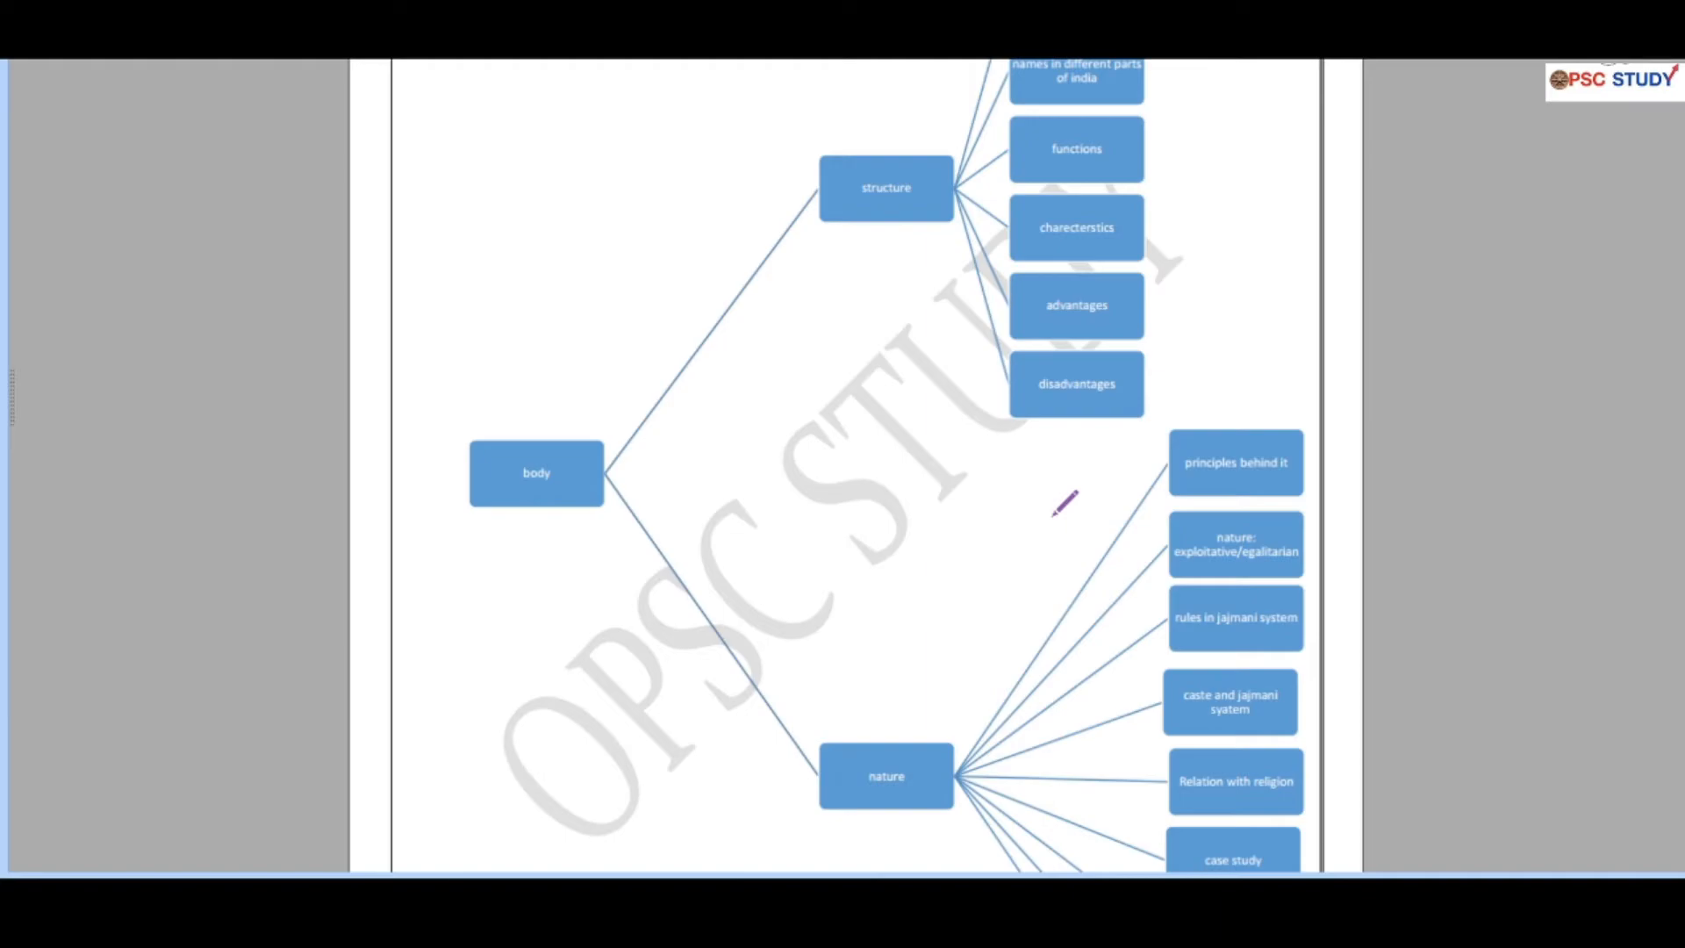
scroll("down", 3)
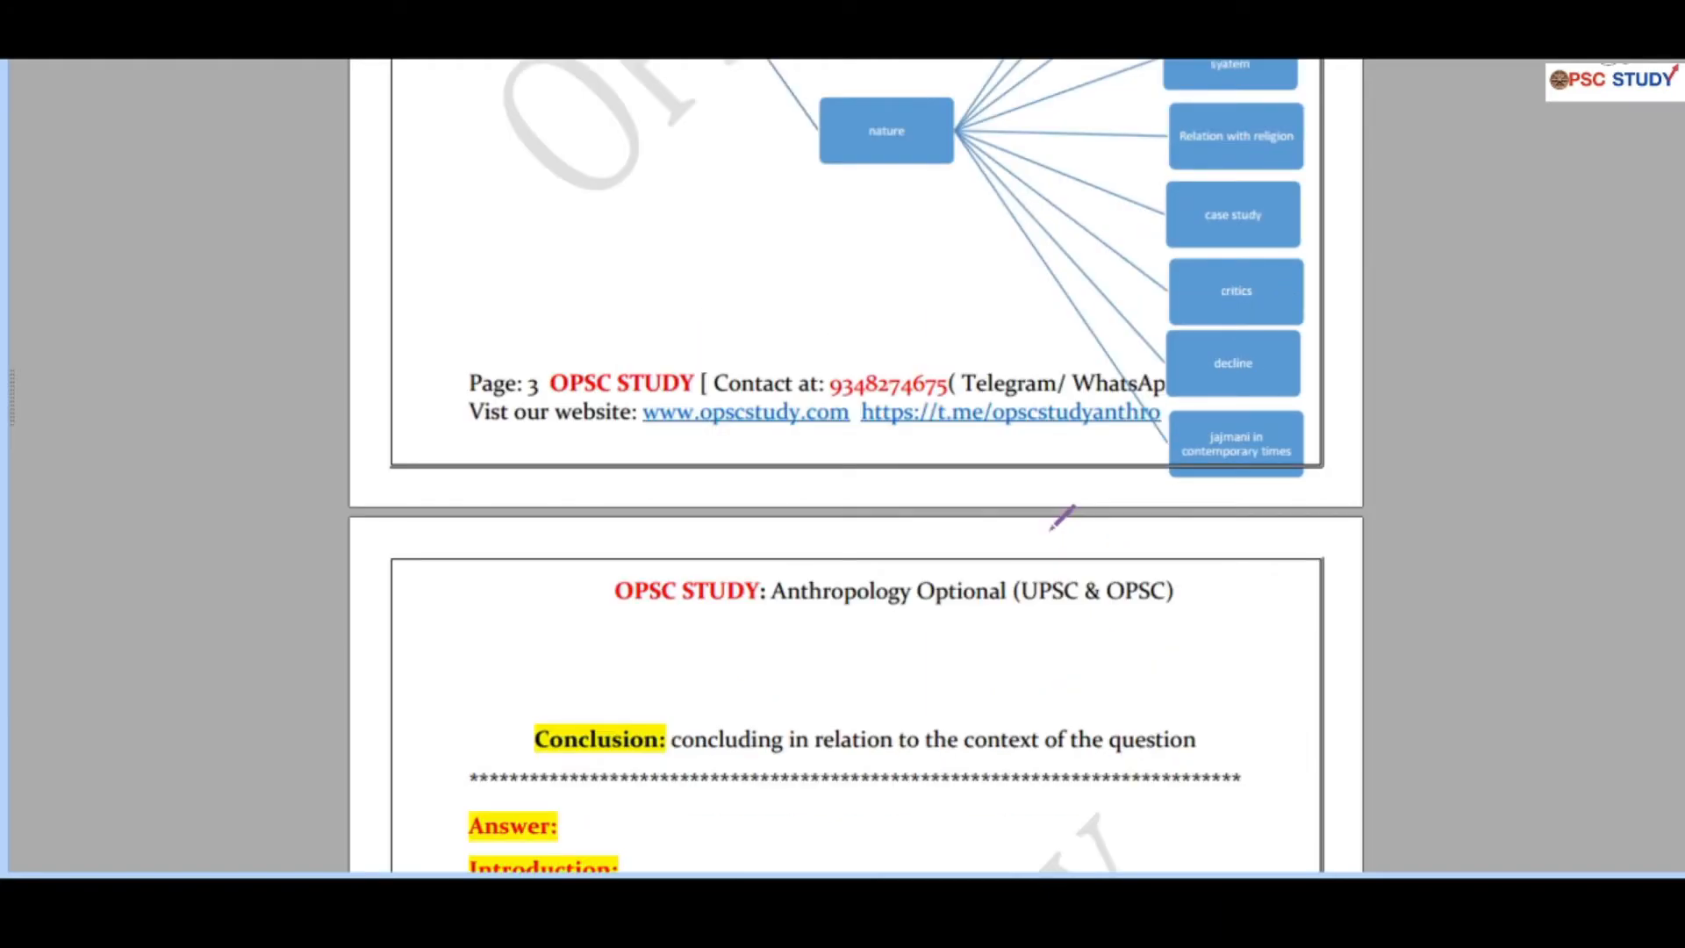
scroll("down", 3)
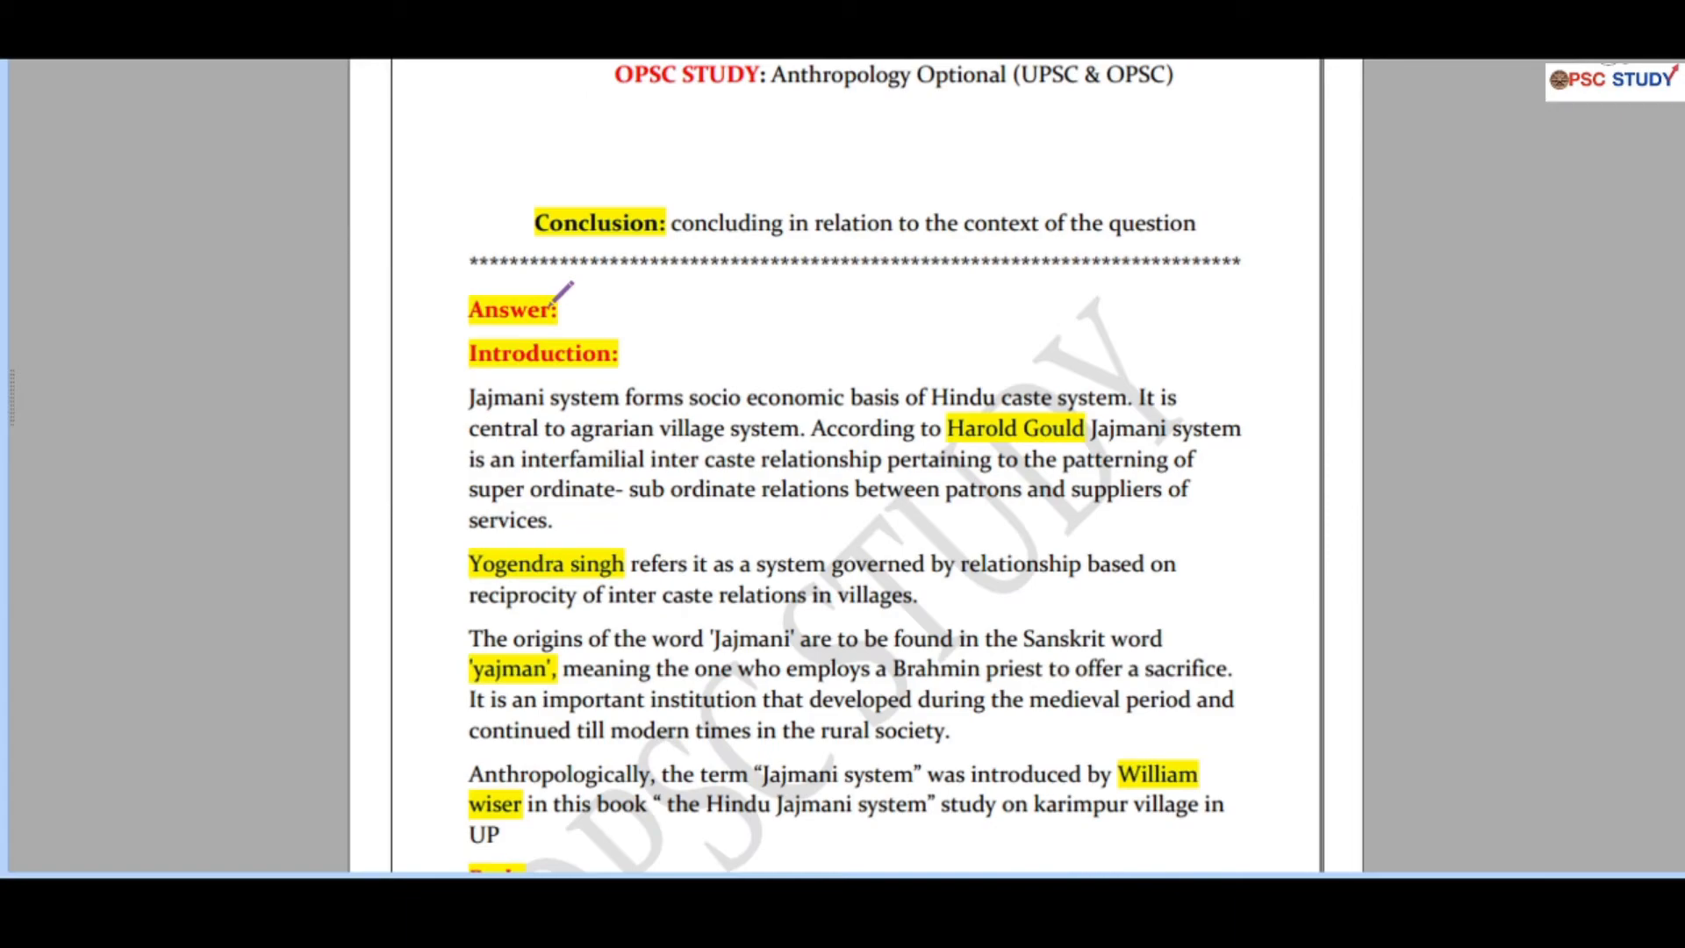
mouse_move(1008, 425)
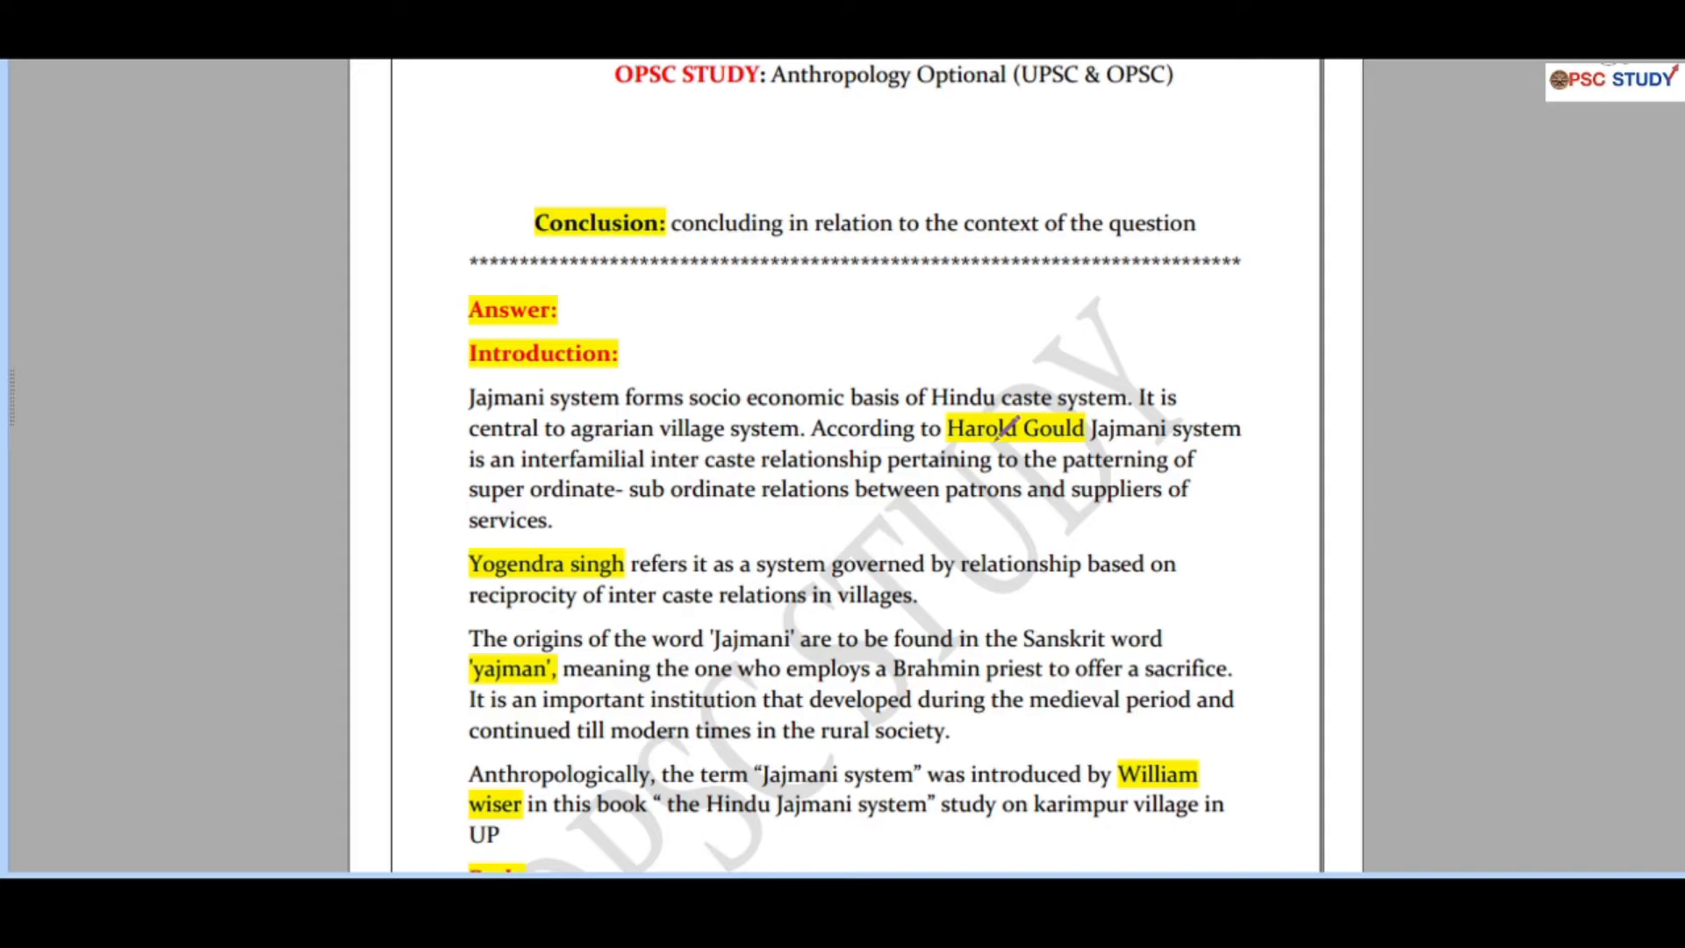
scroll("down", 3)
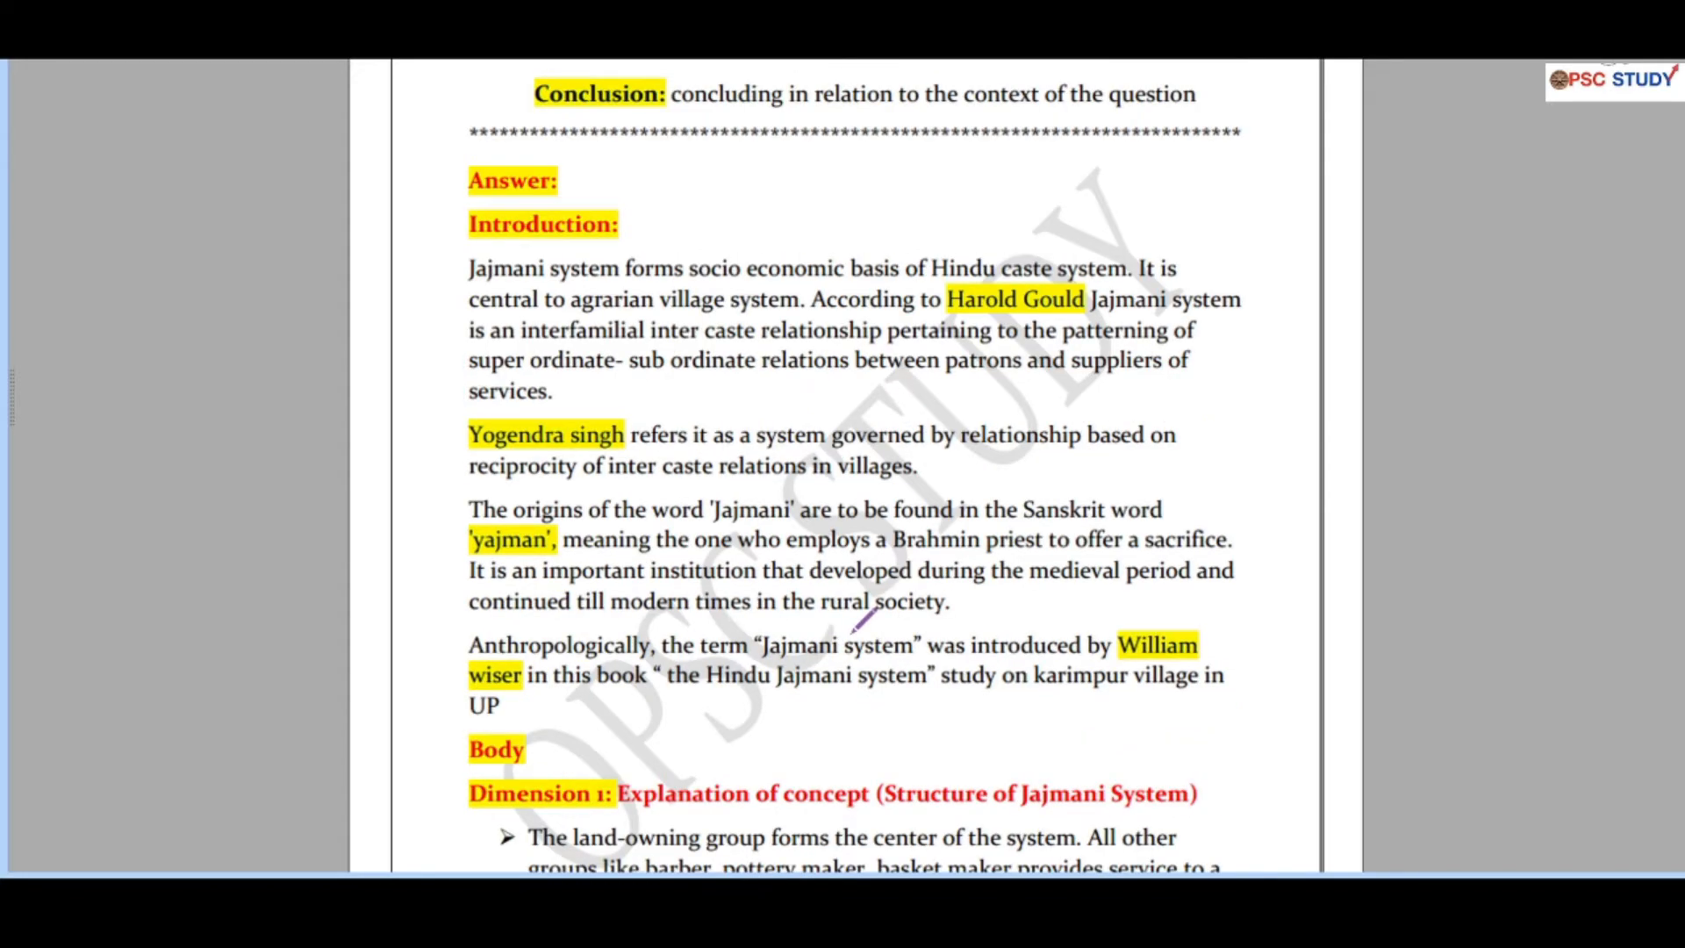
scroll("down", 3)
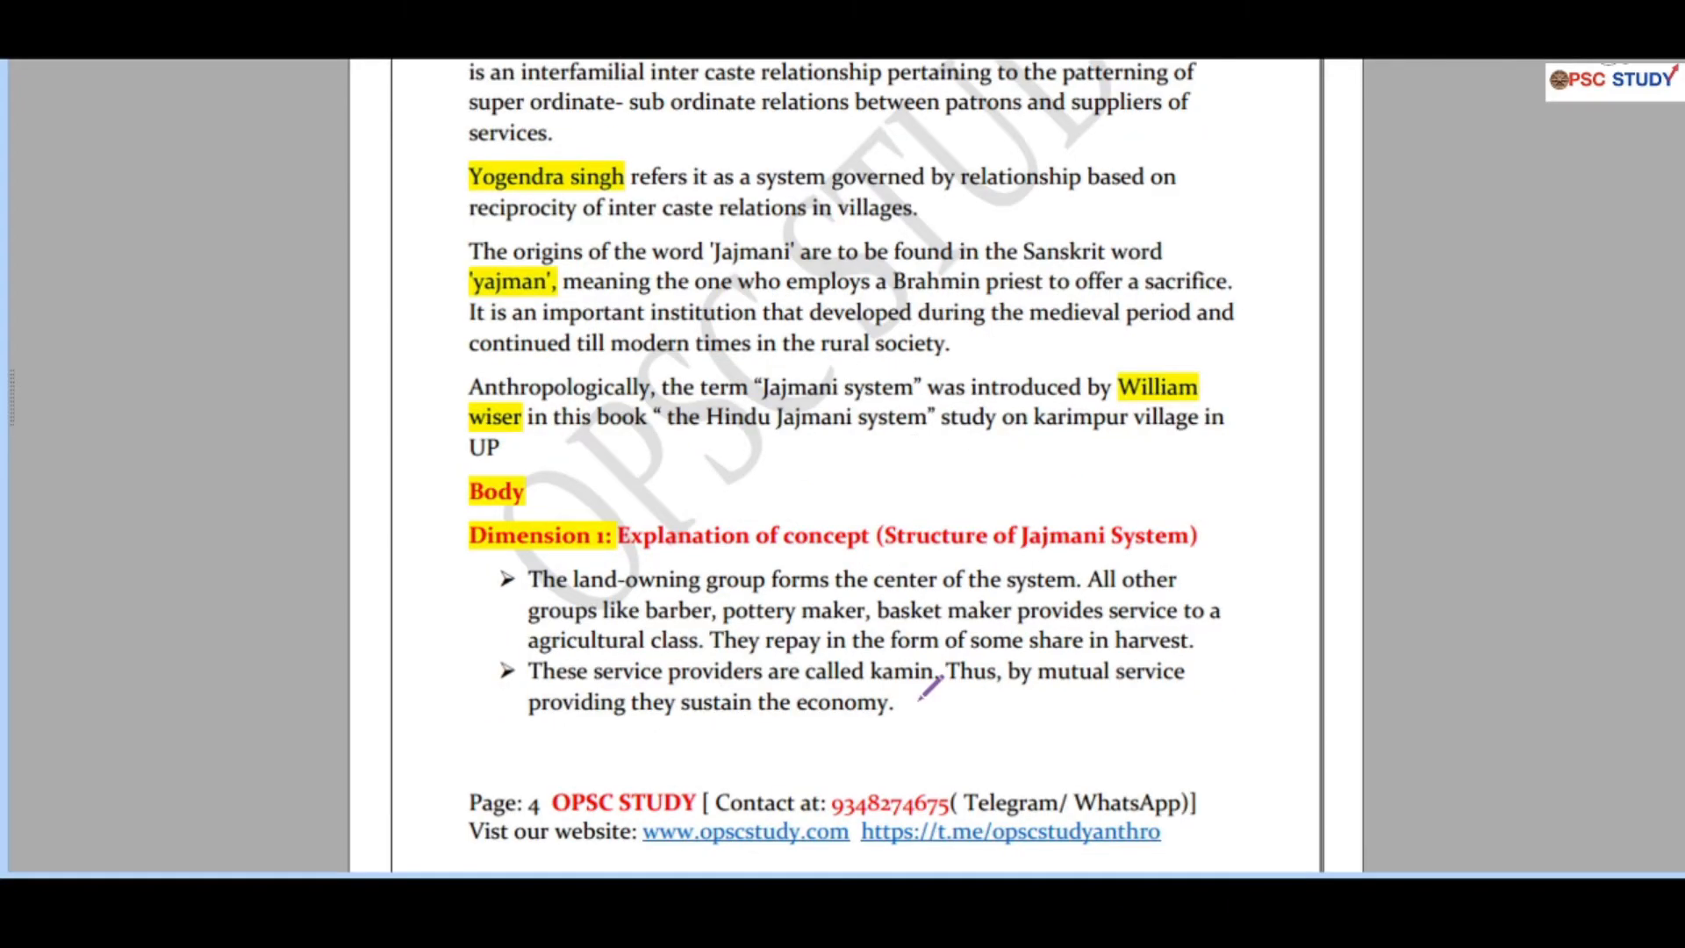
scroll("up", 3)
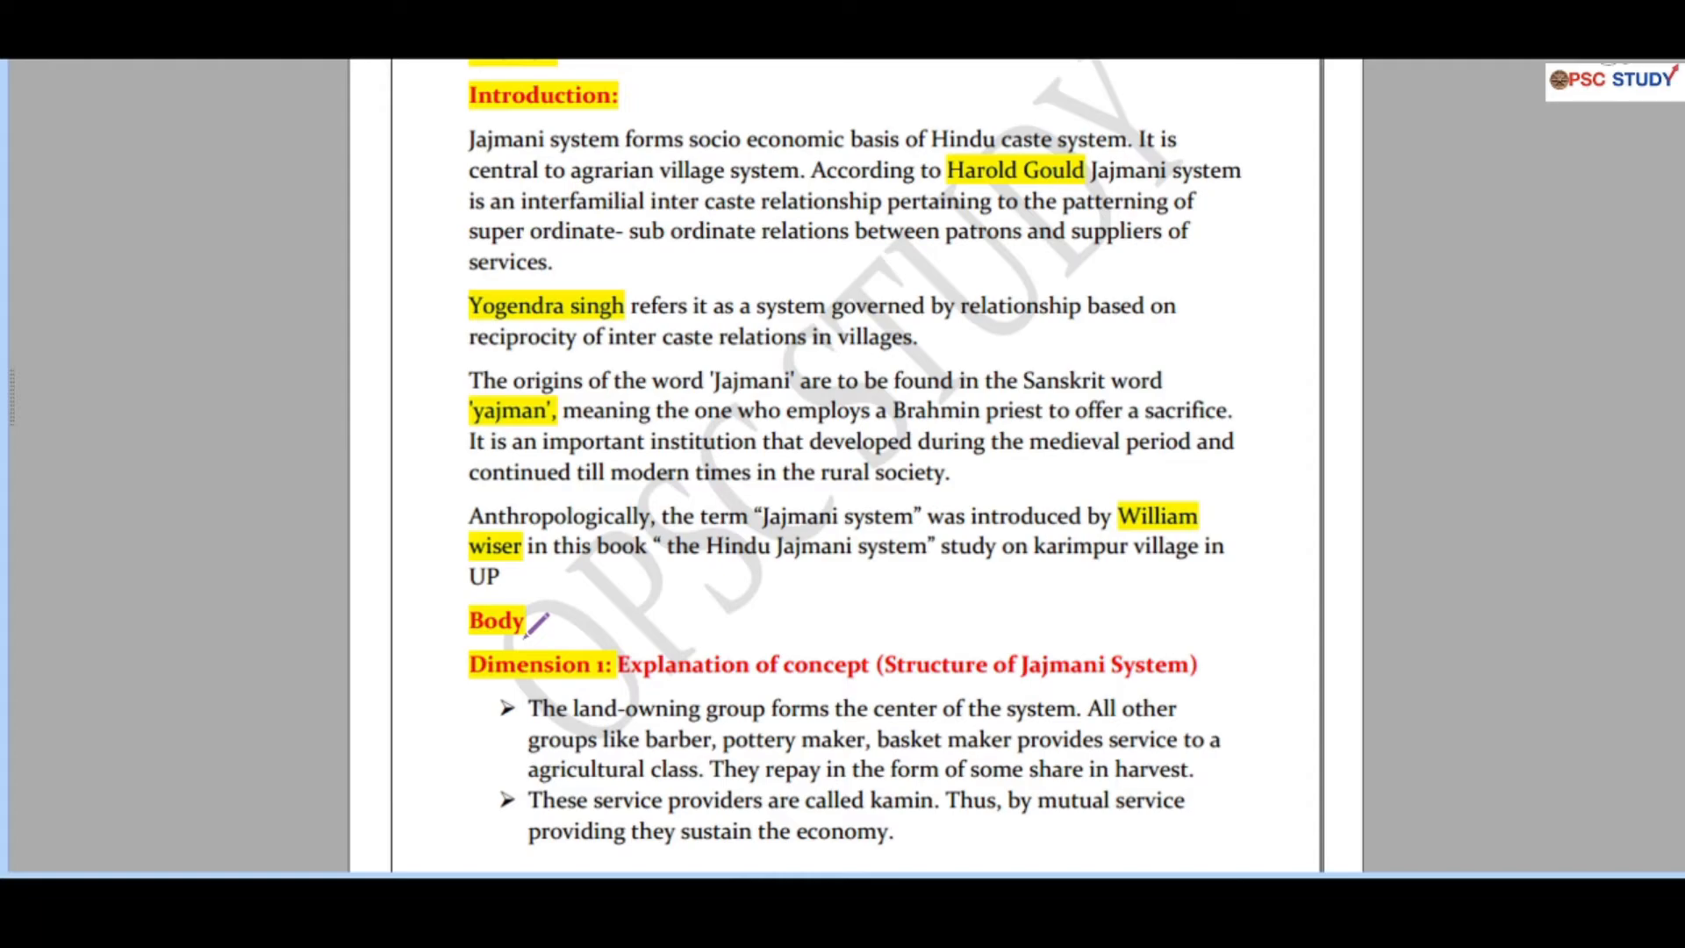
scroll("down", 3)
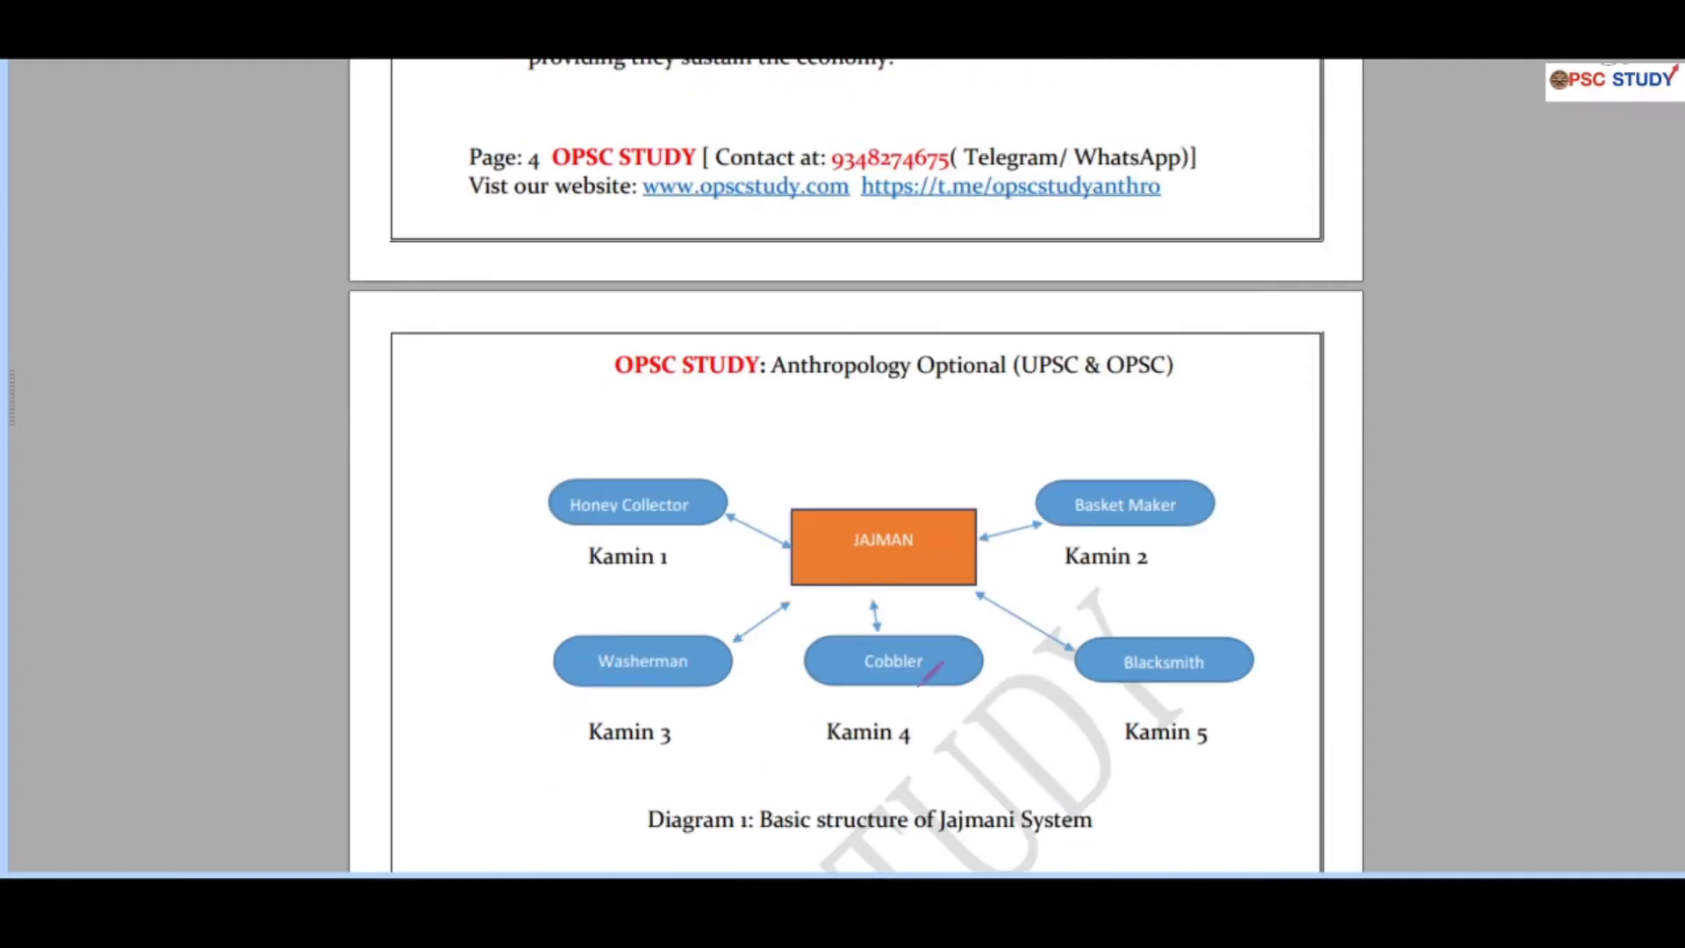
scroll("down", 3)
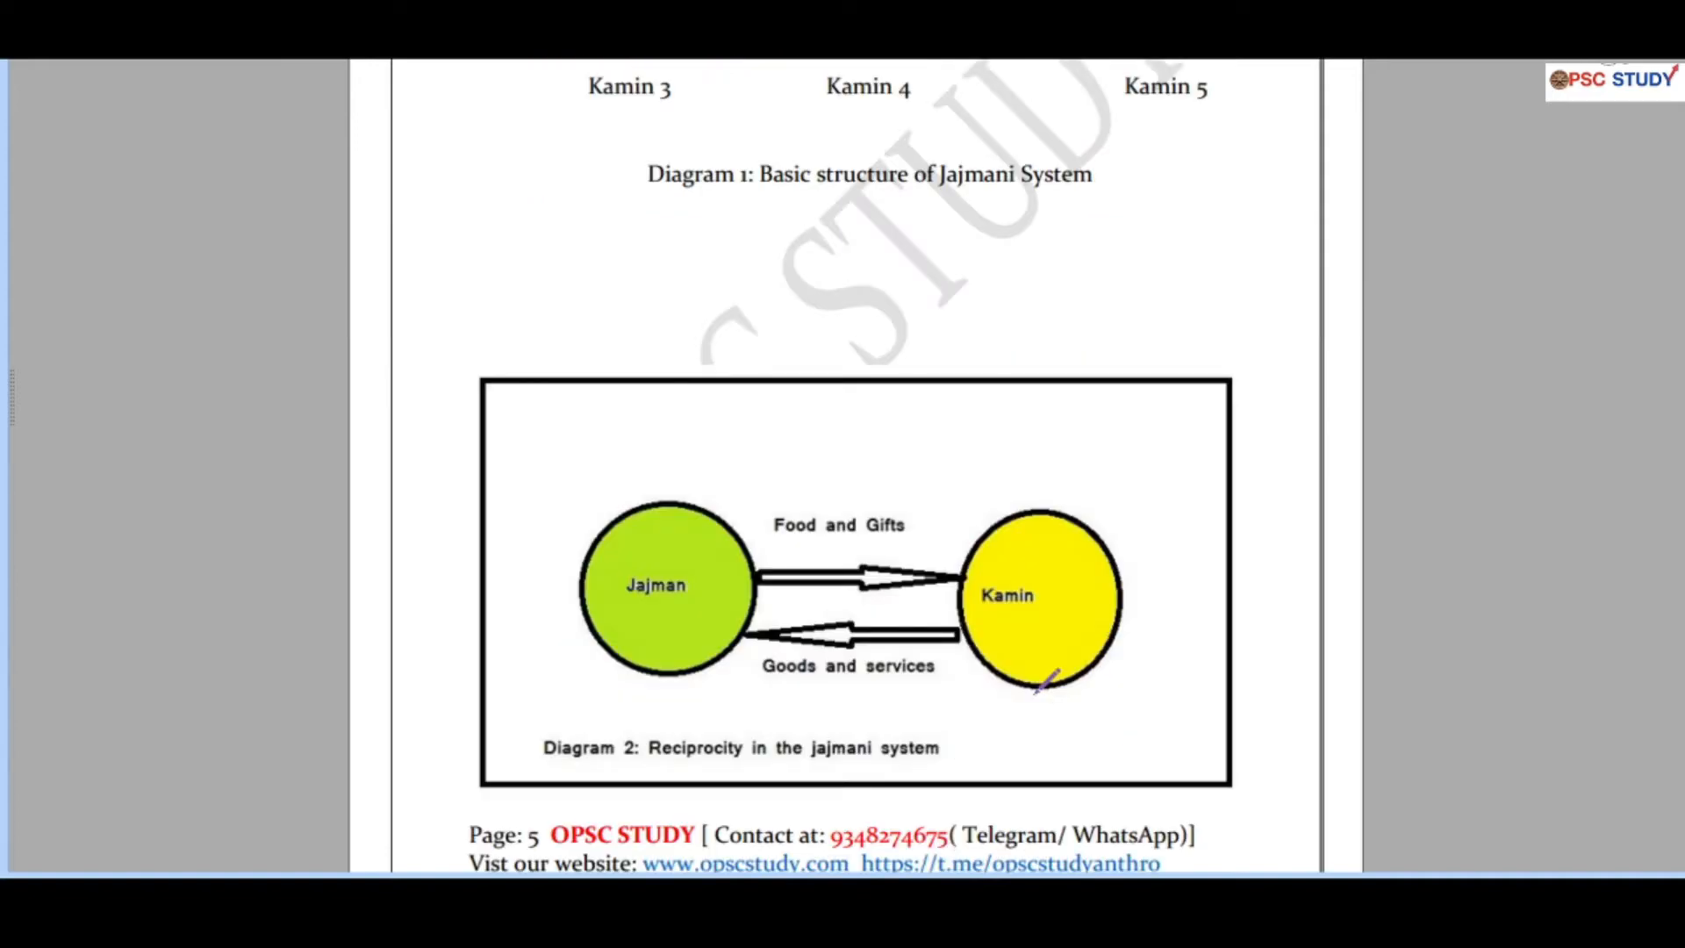
mouse_move(983, 749)
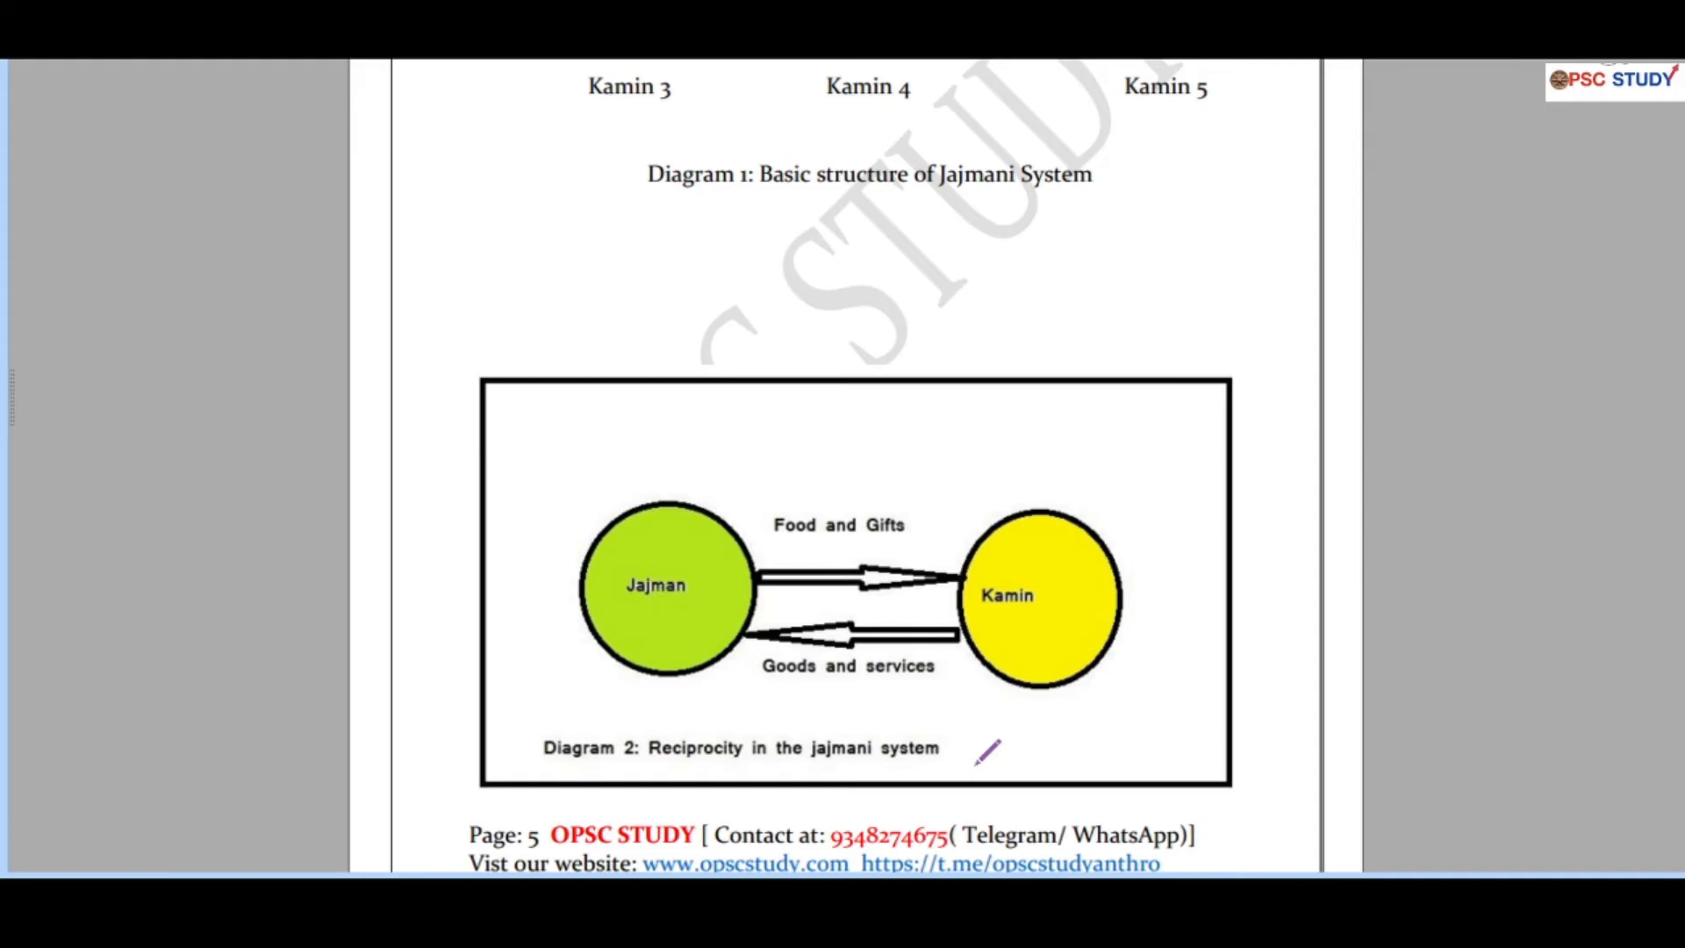
scroll("down", 3)
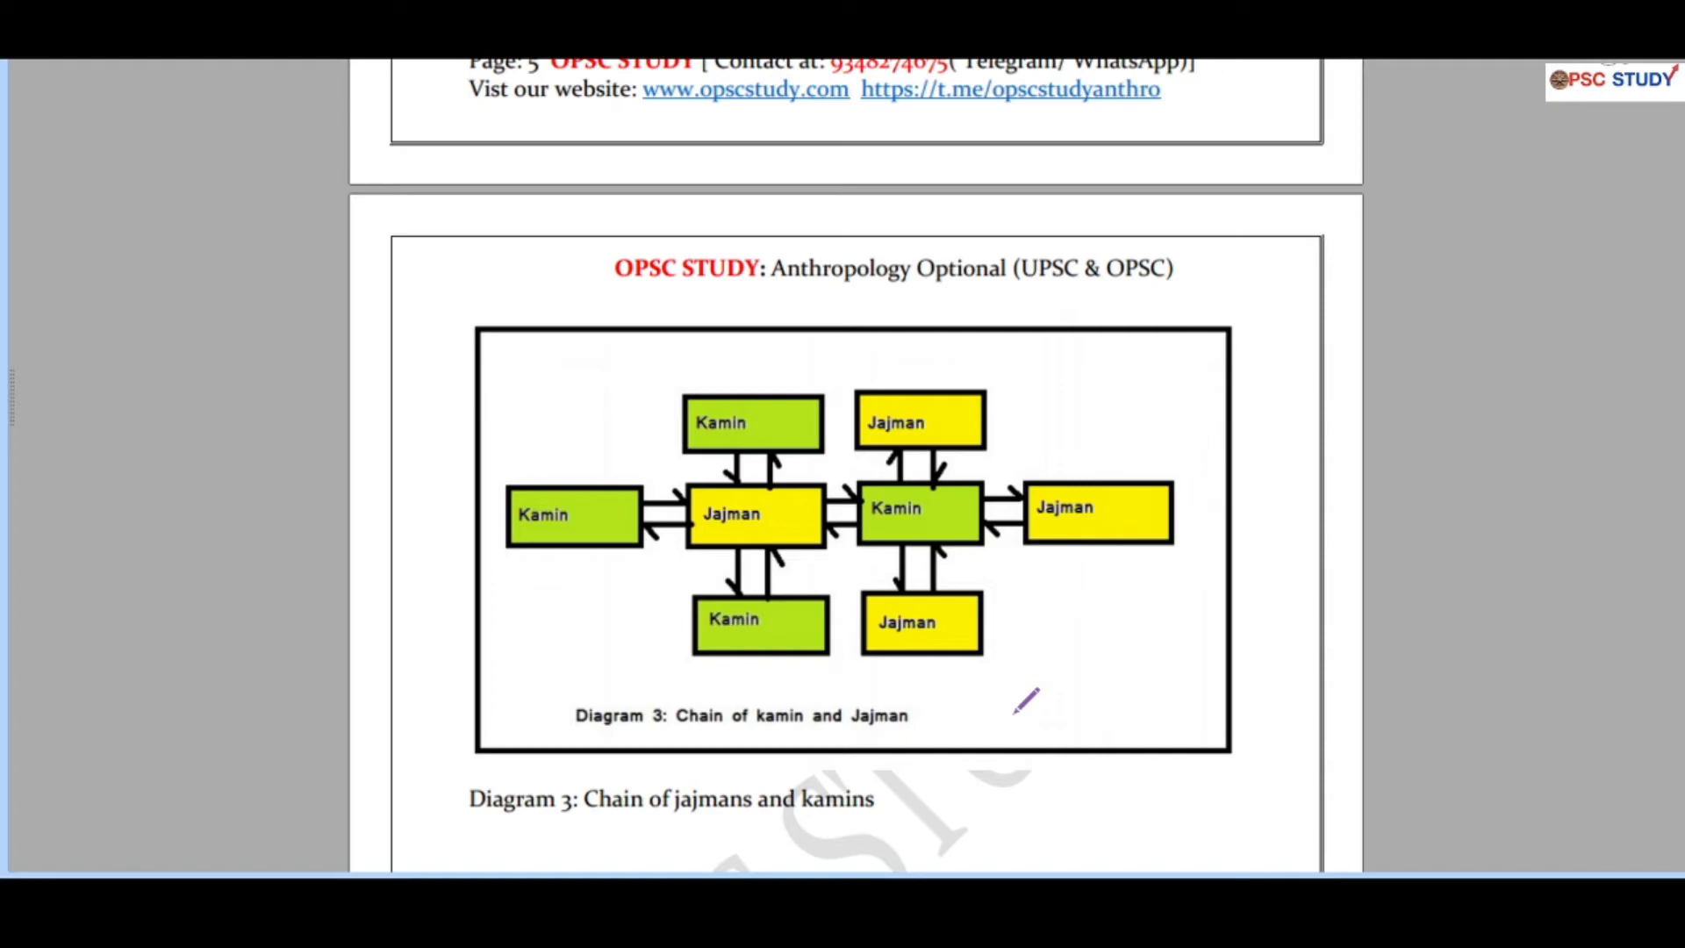
scroll("down", 3)
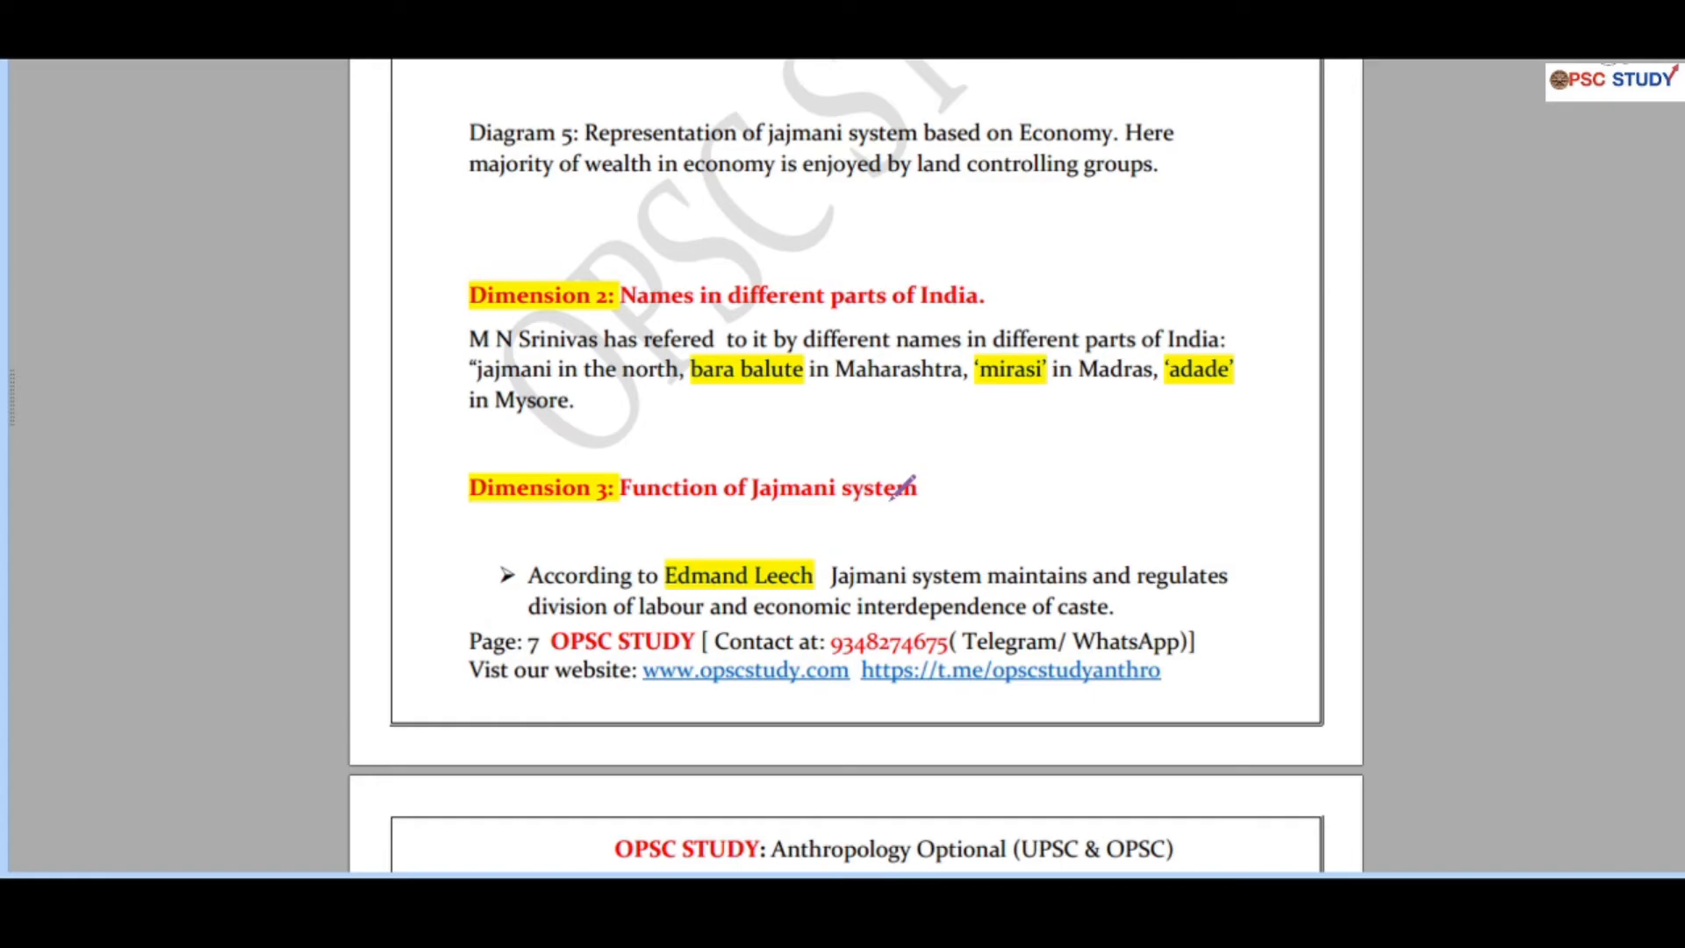
scroll("down", 3)
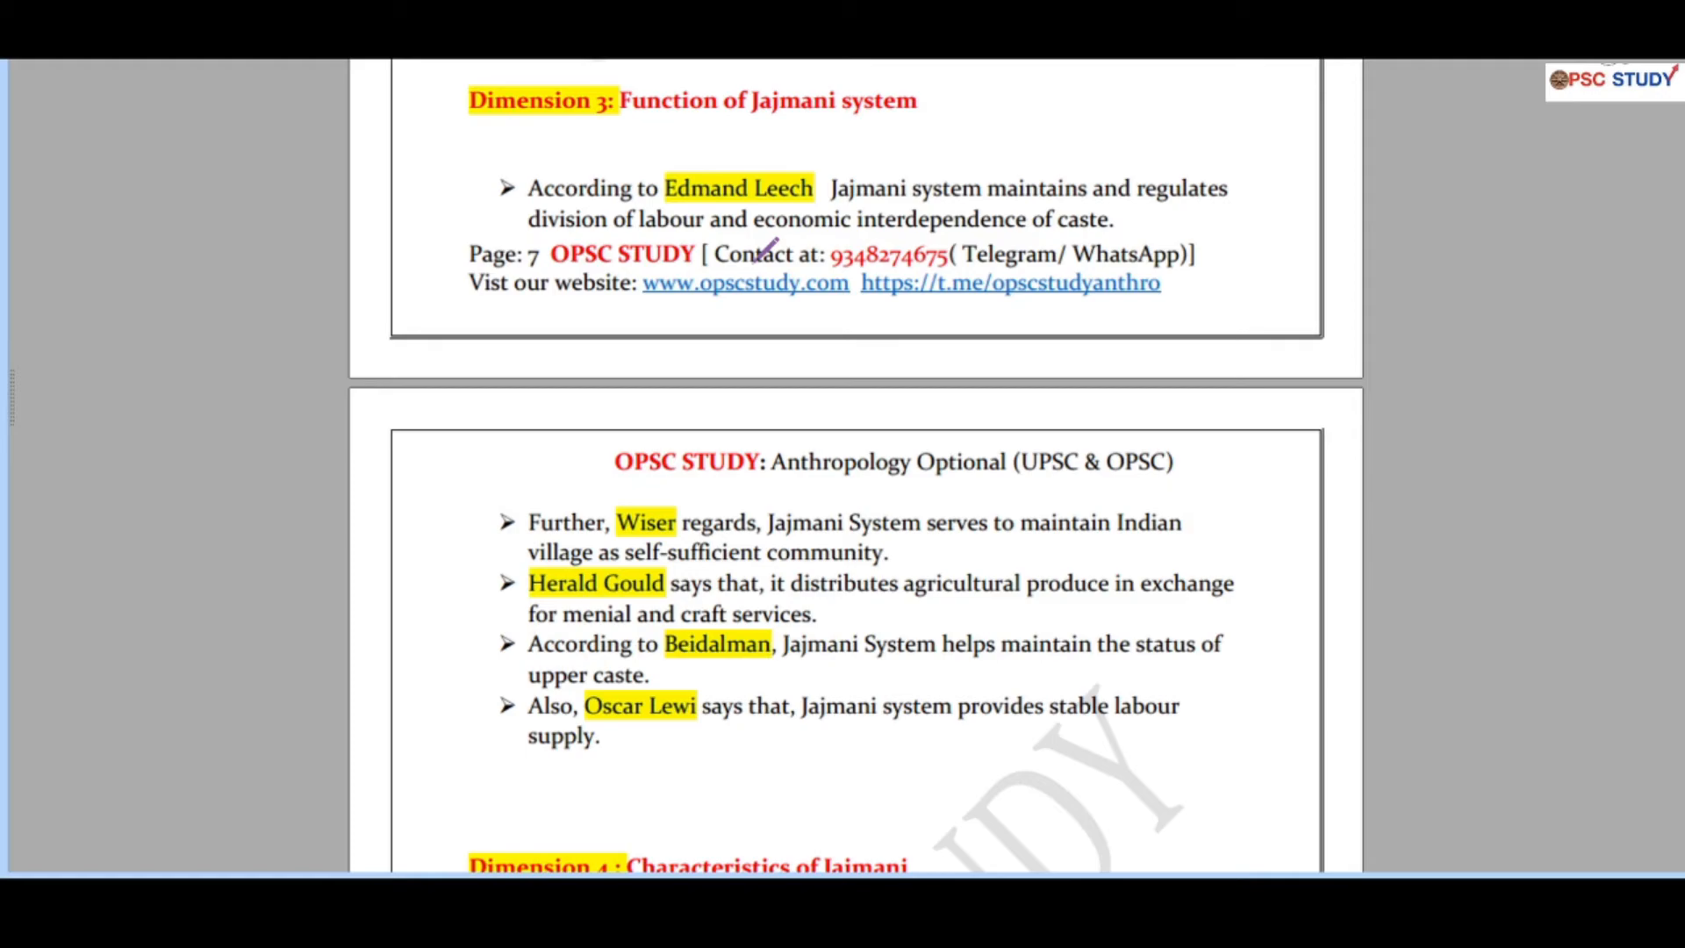
scroll("down", 3)
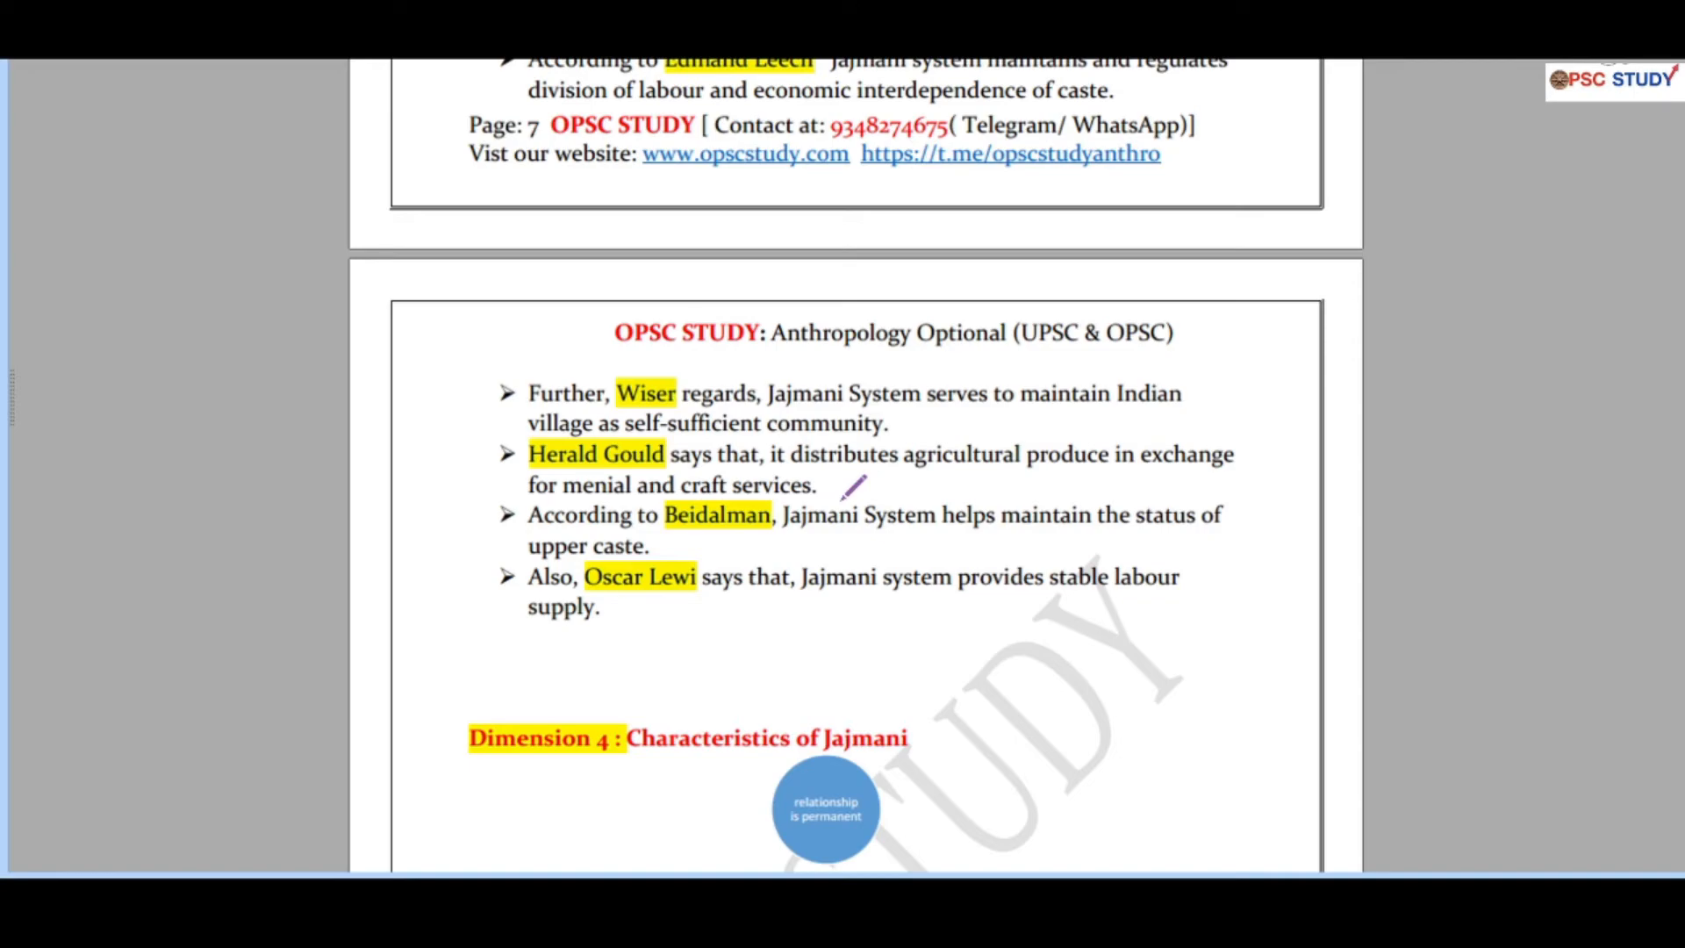
scroll("down", 3)
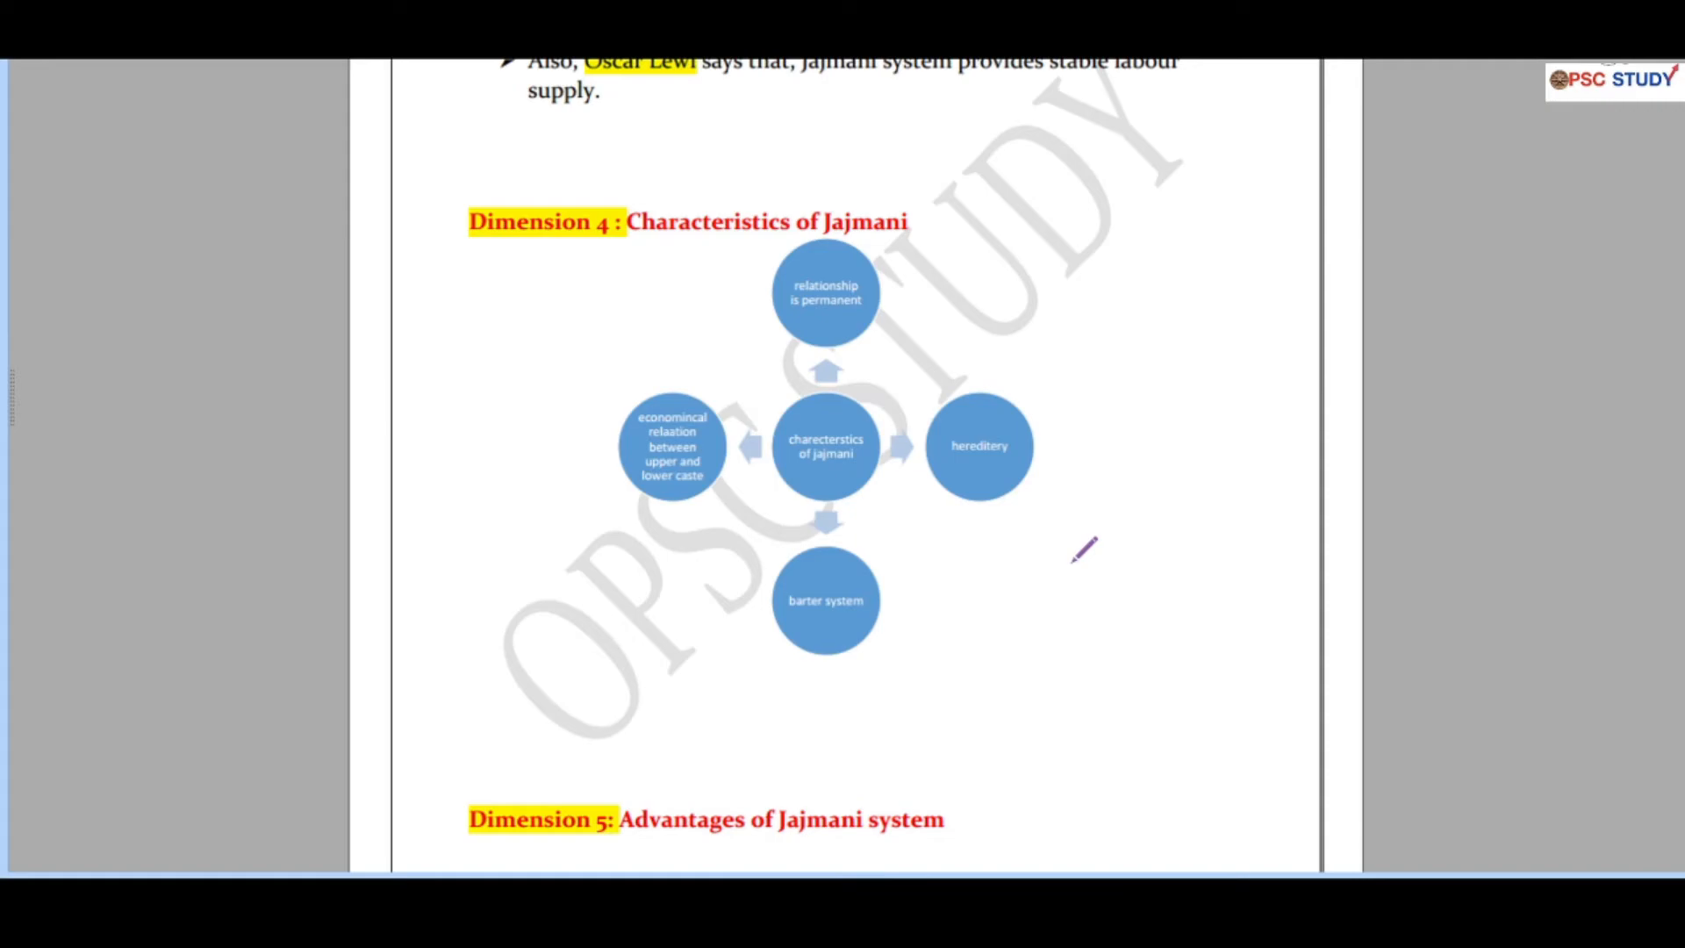
scroll("down", 3)
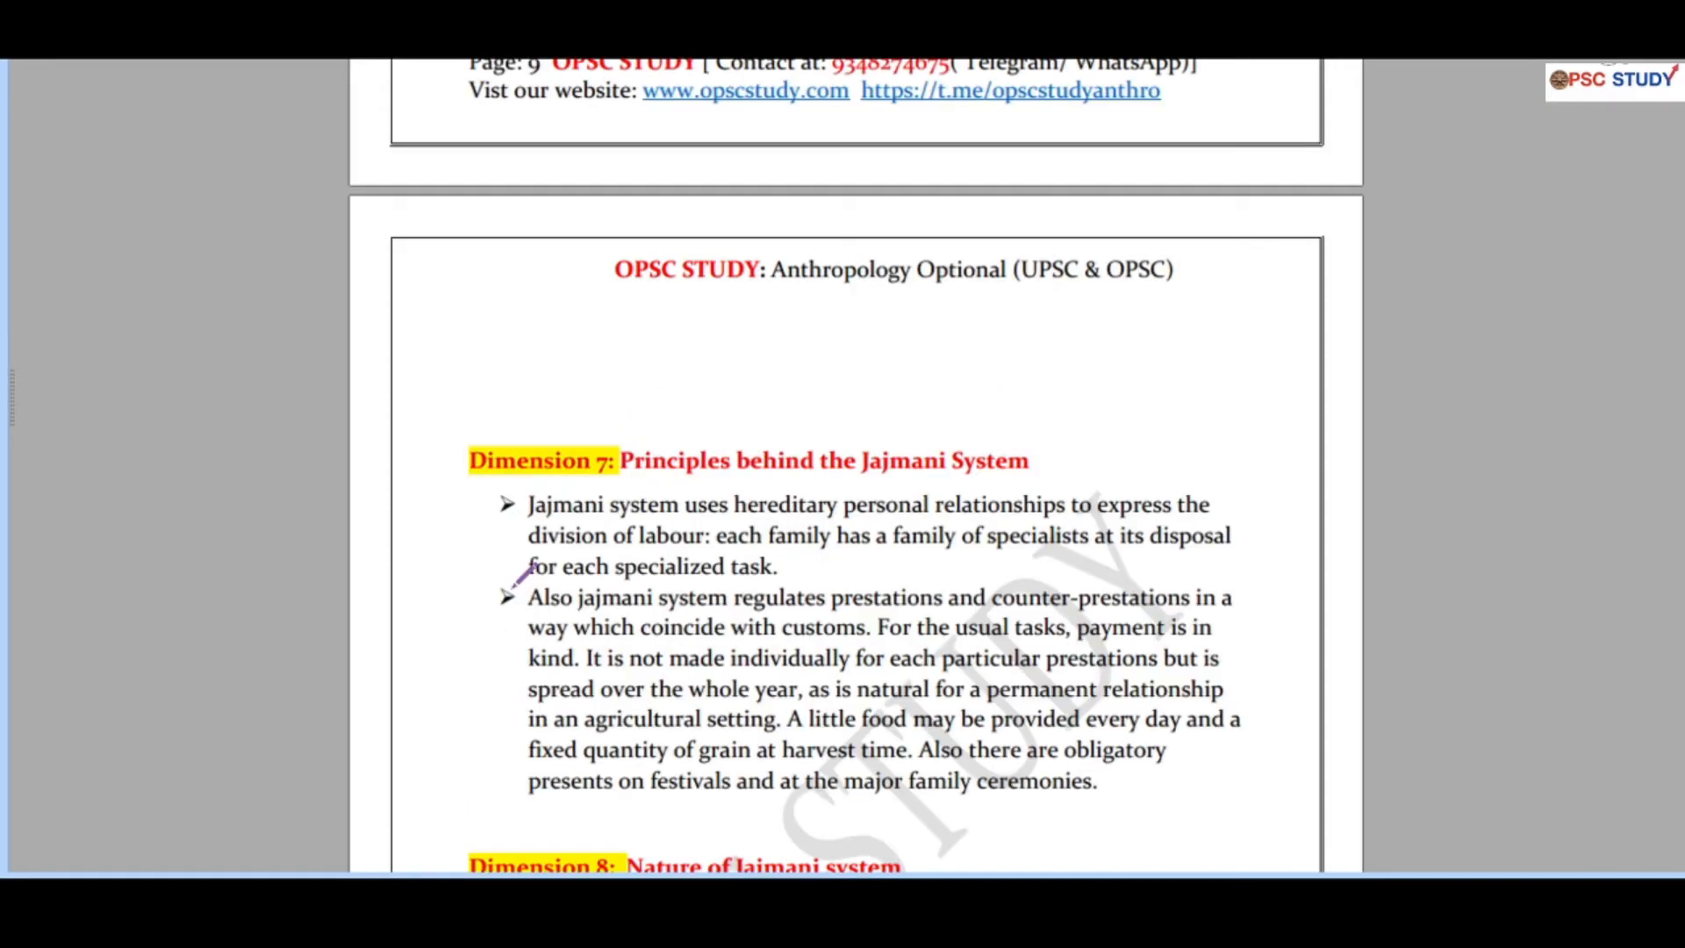
mouse_move(1027, 699)
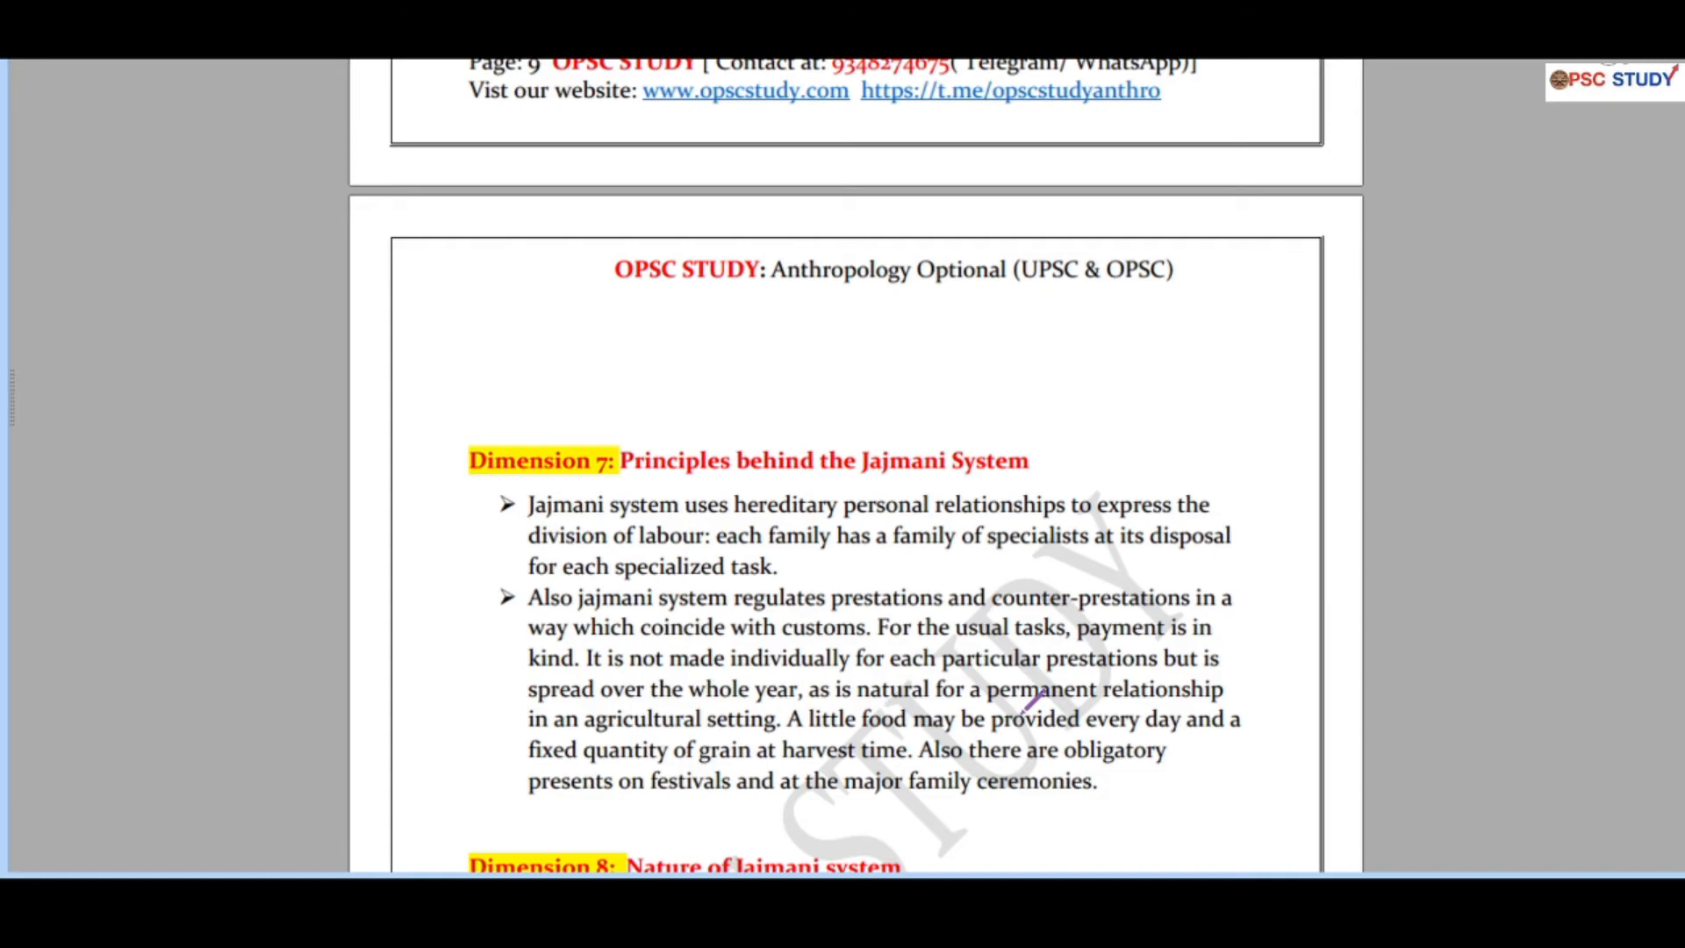
scroll("down", 3)
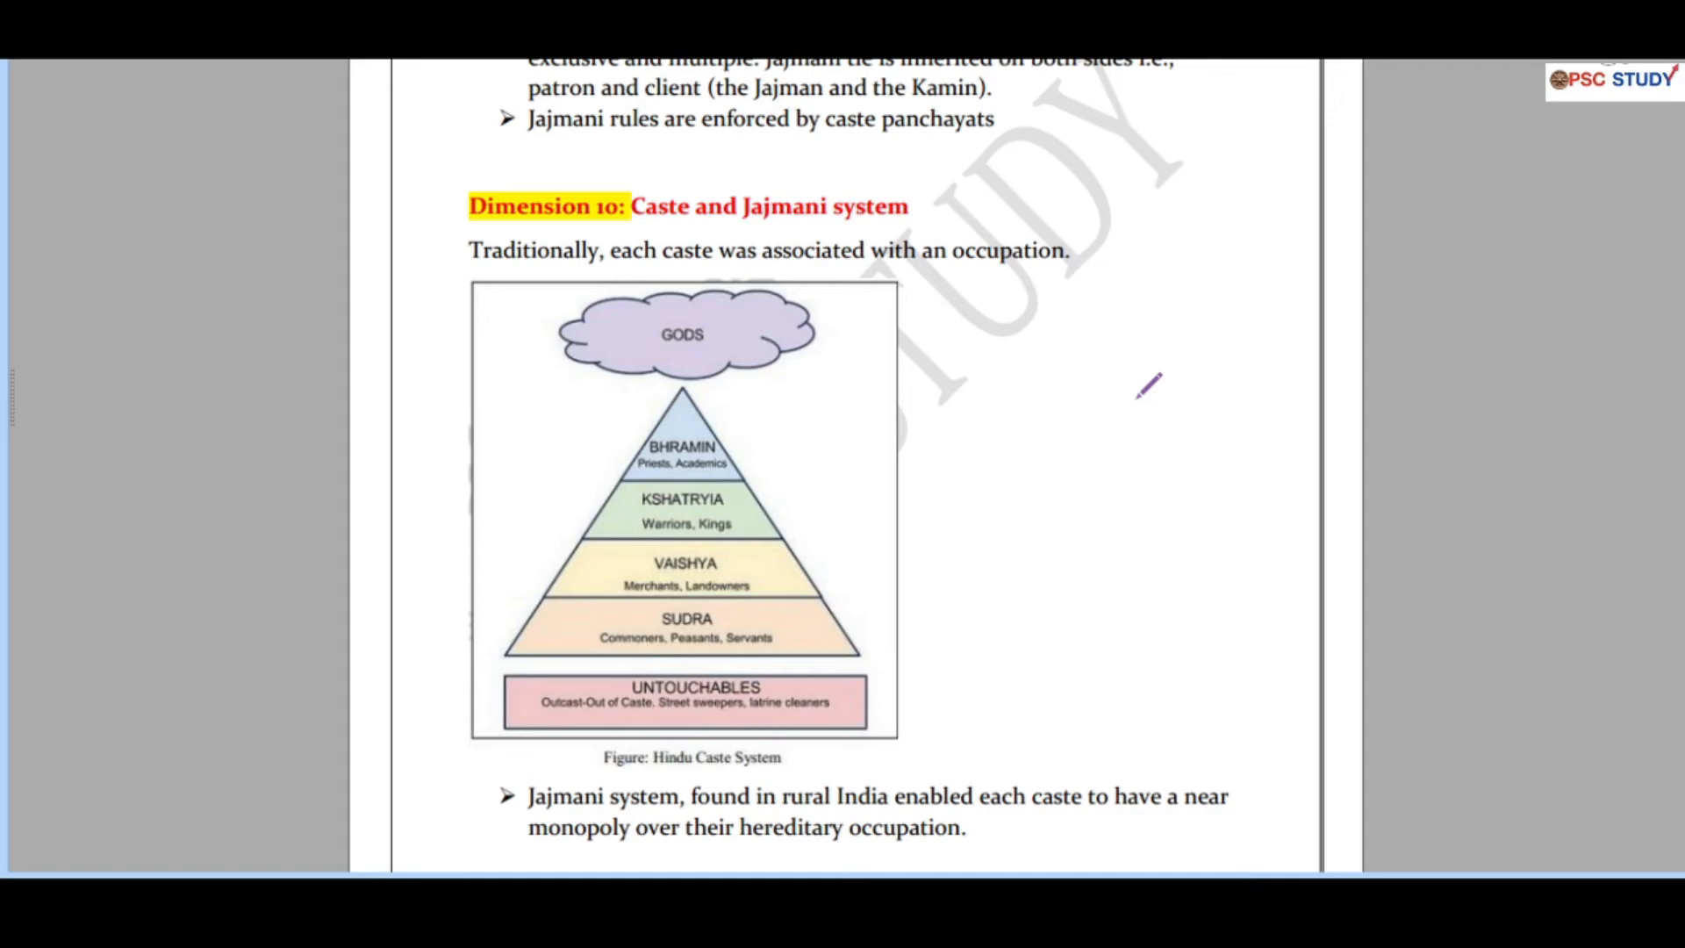
scroll("down", 3)
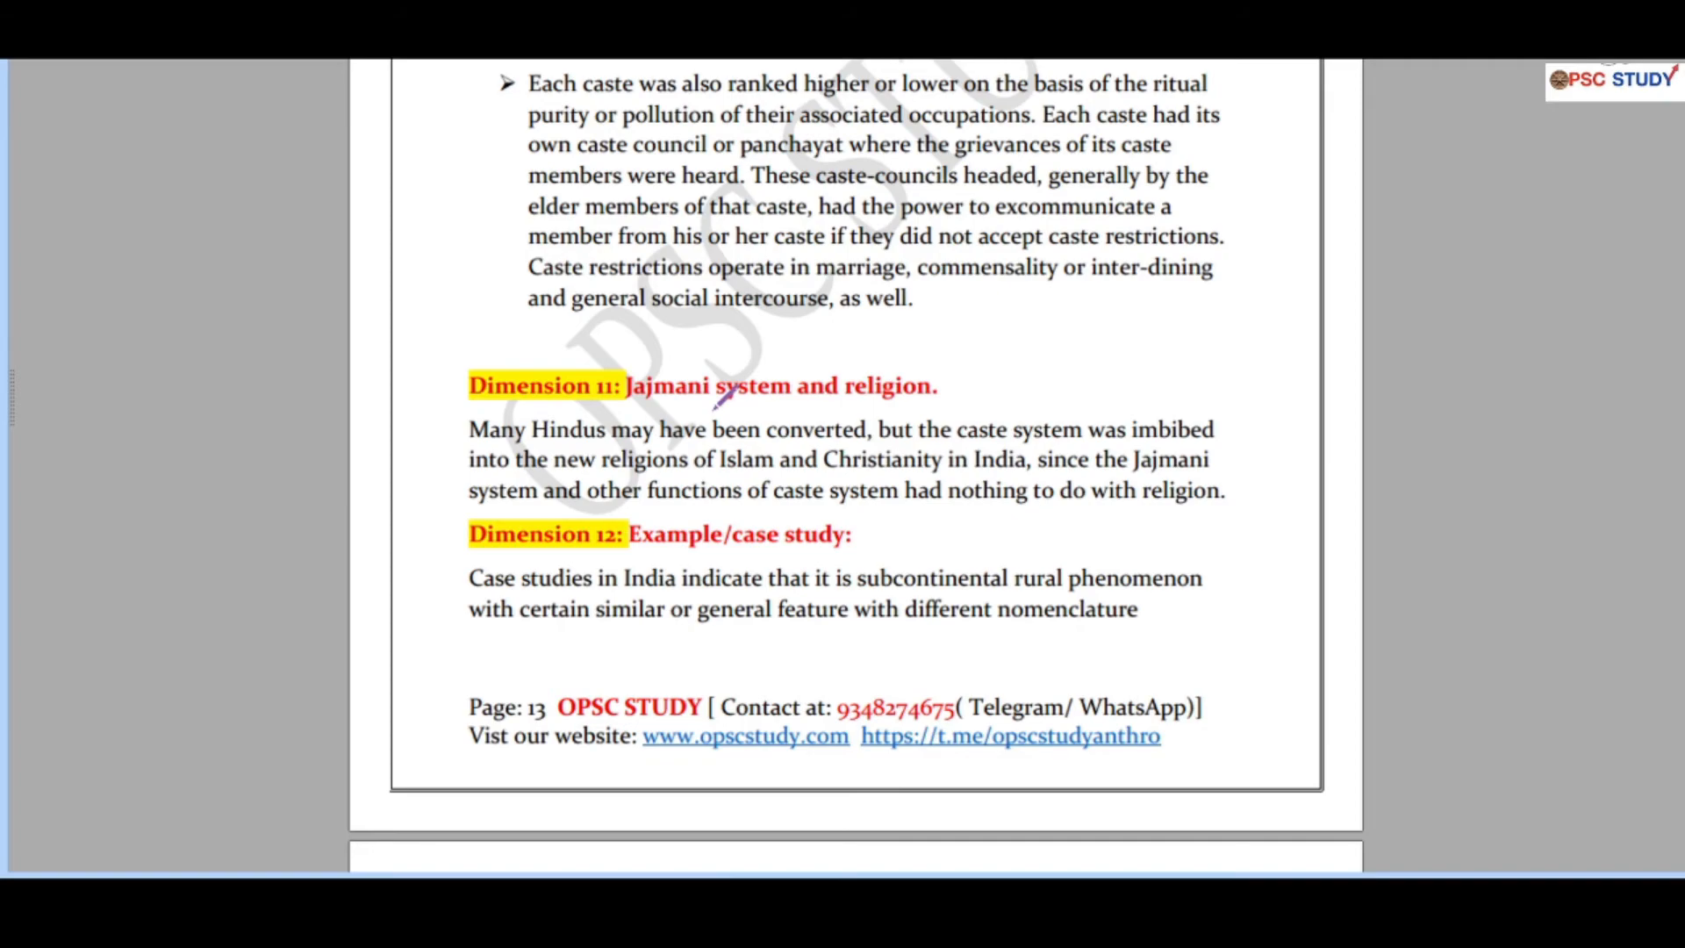
scroll("down", 3)
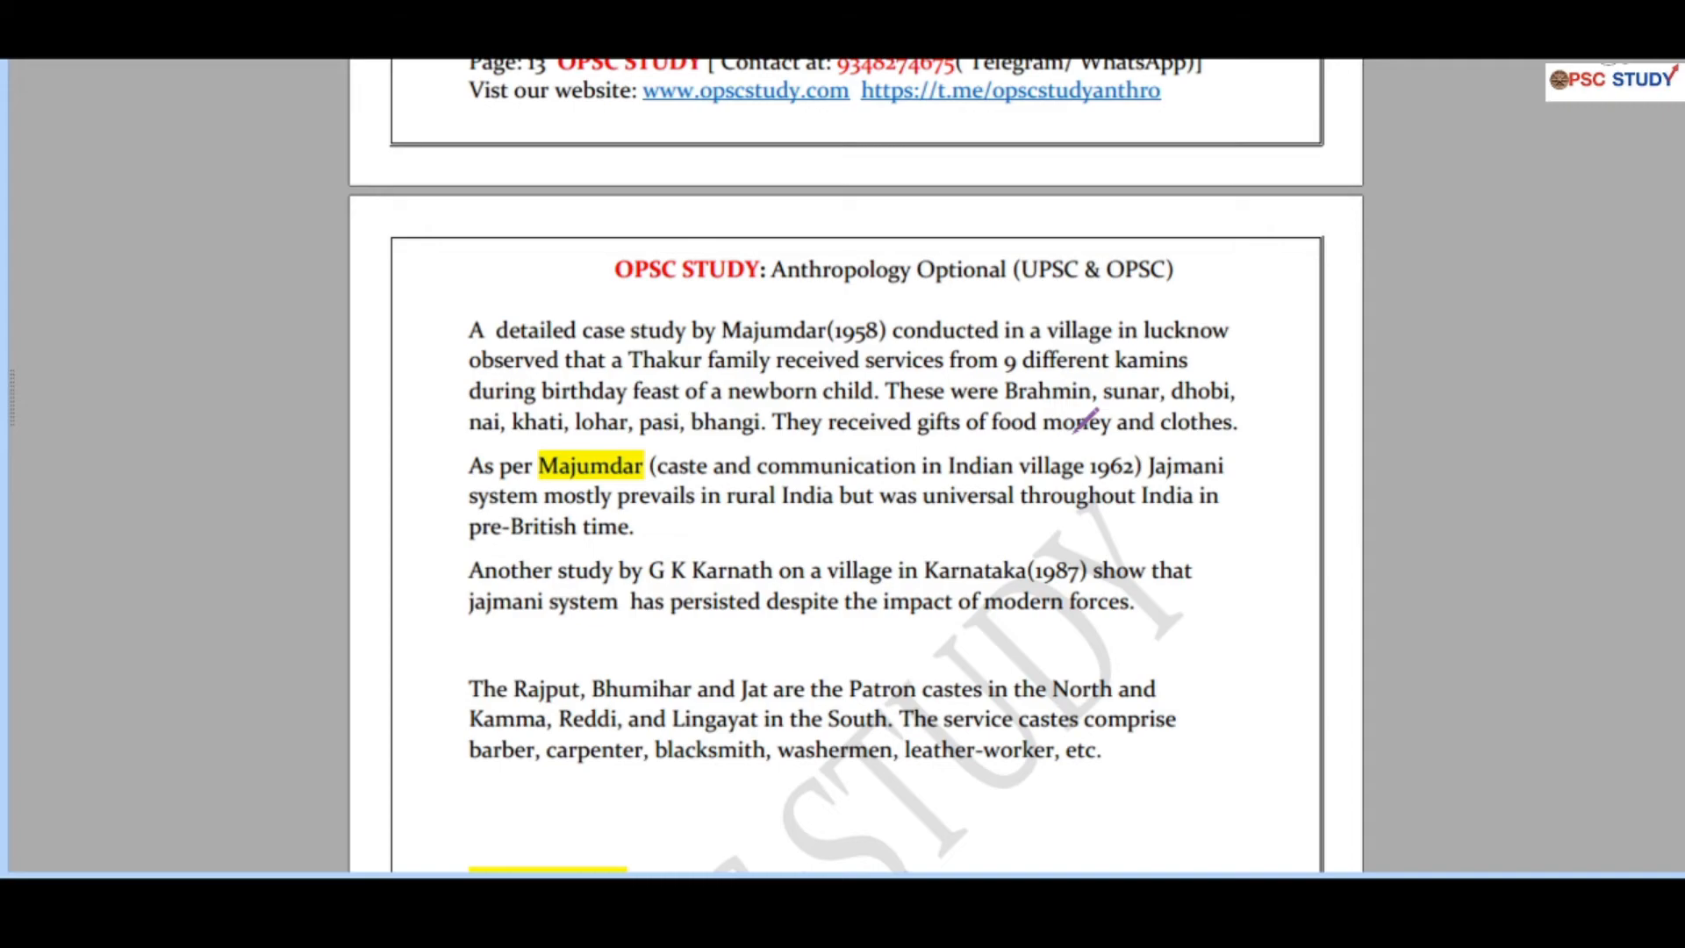
scroll("down", 3)
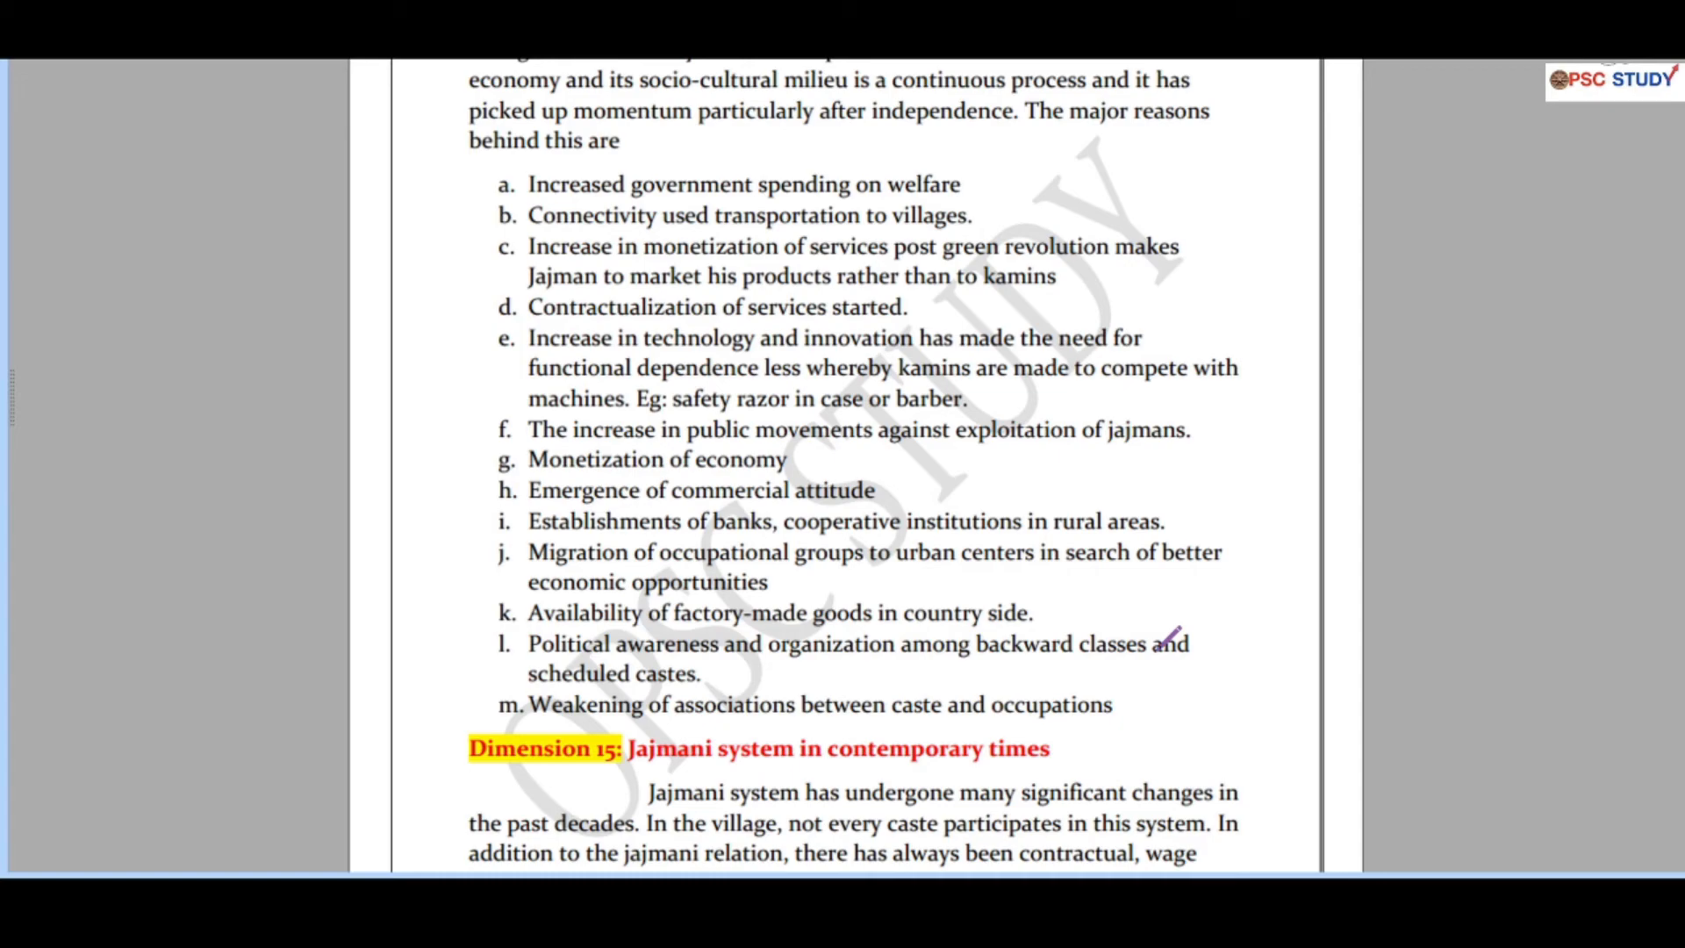
scroll("down", 3)
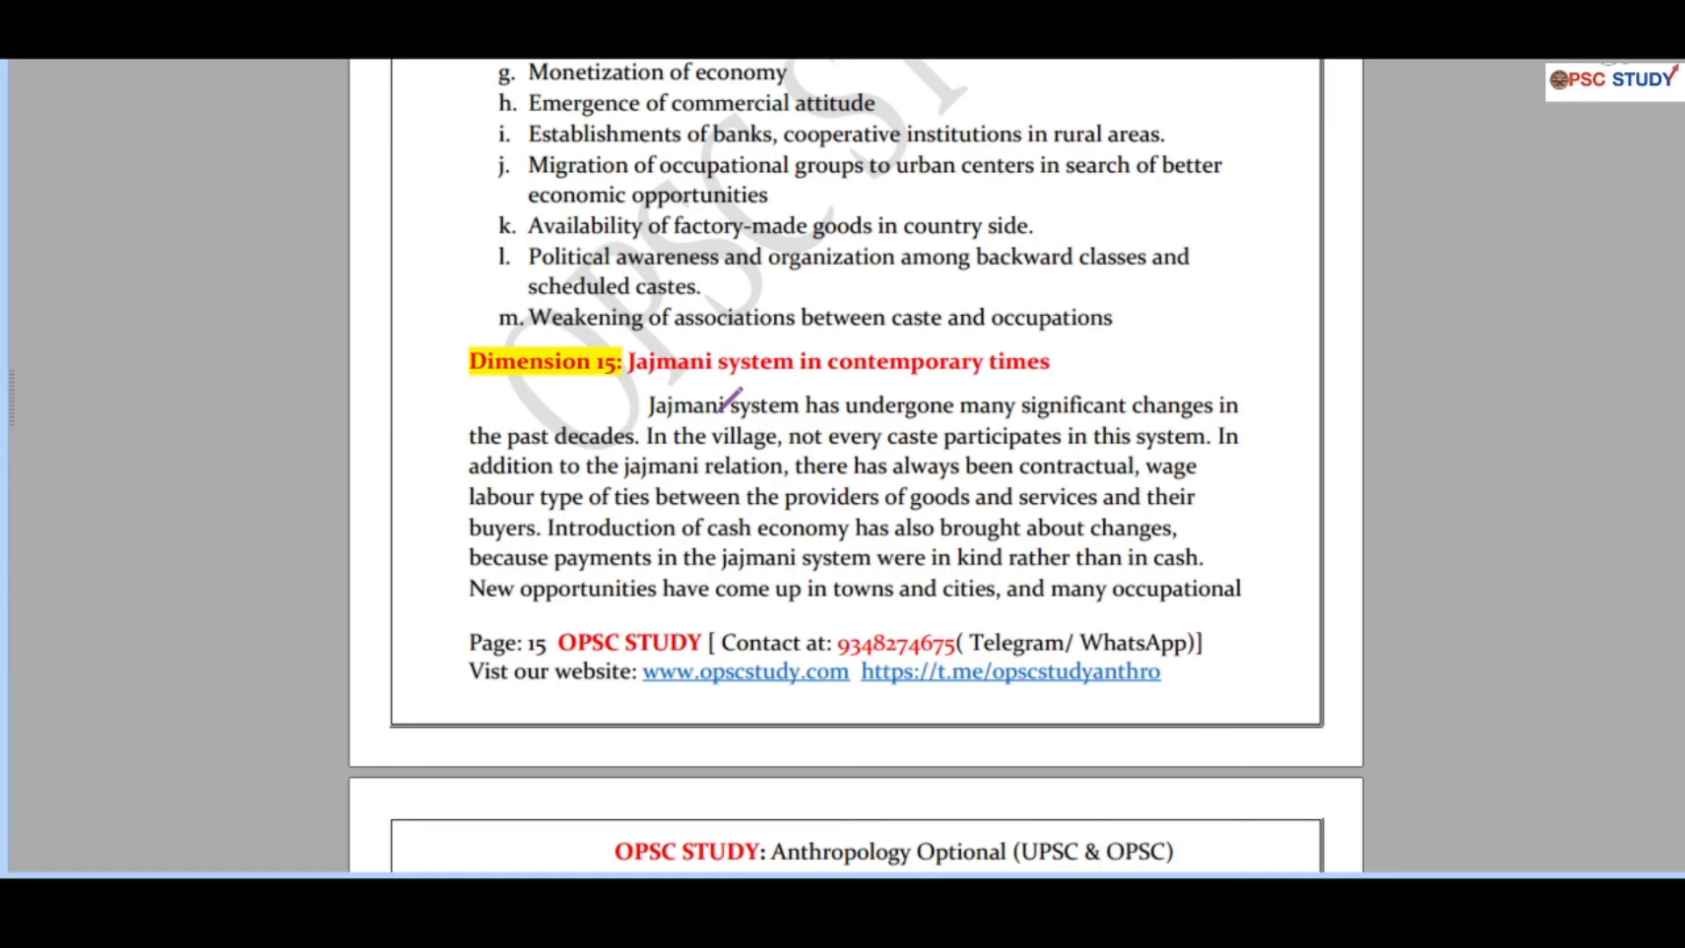
scroll("down", 3)
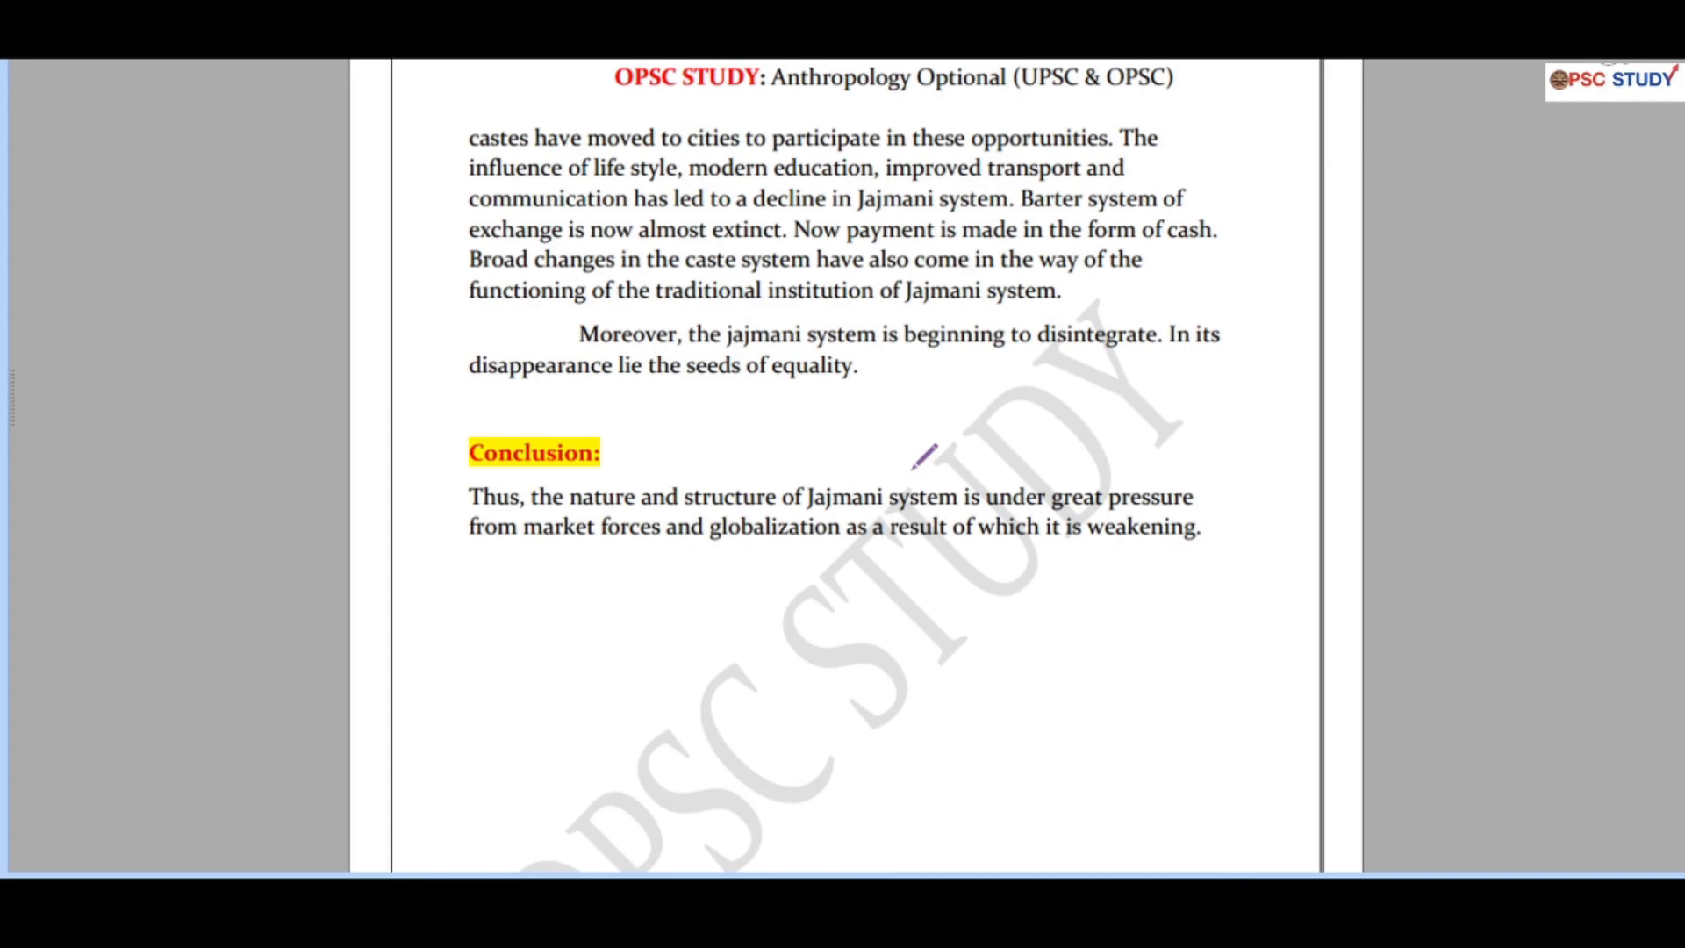